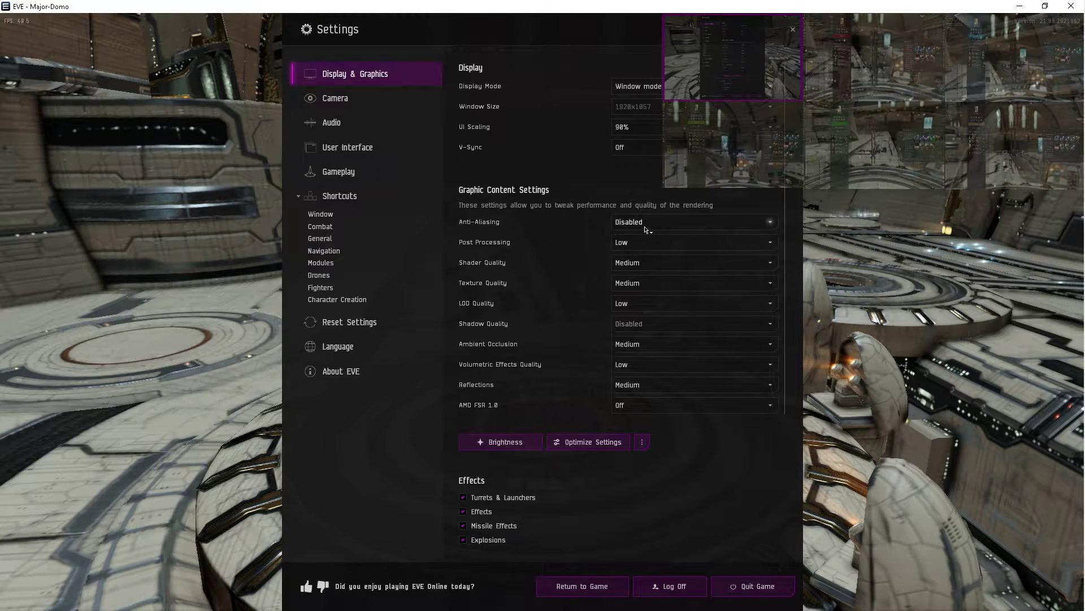
Bring up the second client's Display & Graphics page, scrolled to the Optimize Settings options.
left_click(582, 585)
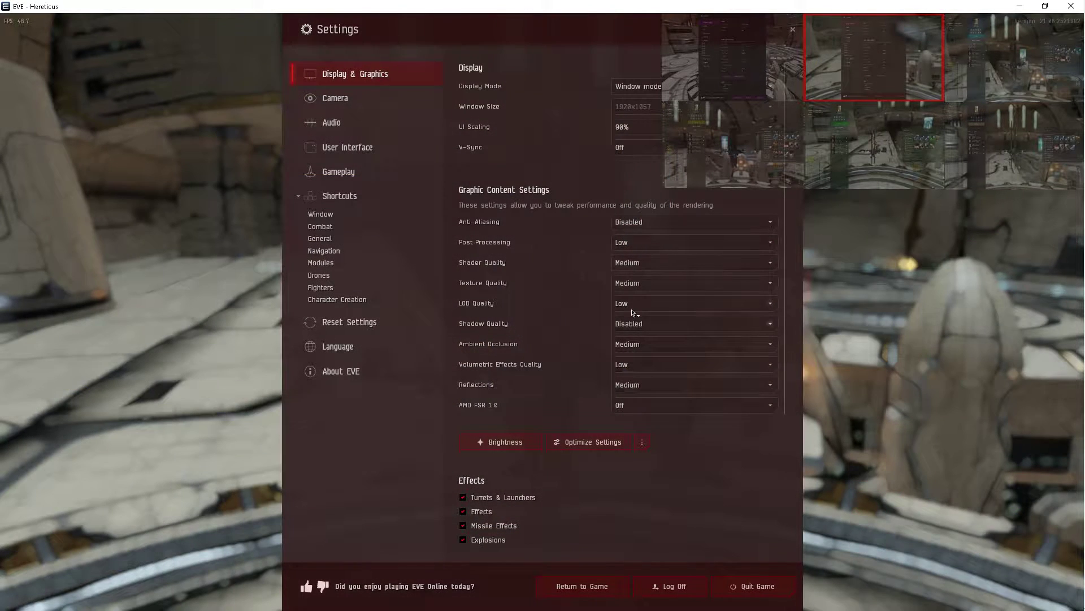
scroll("down", 3)
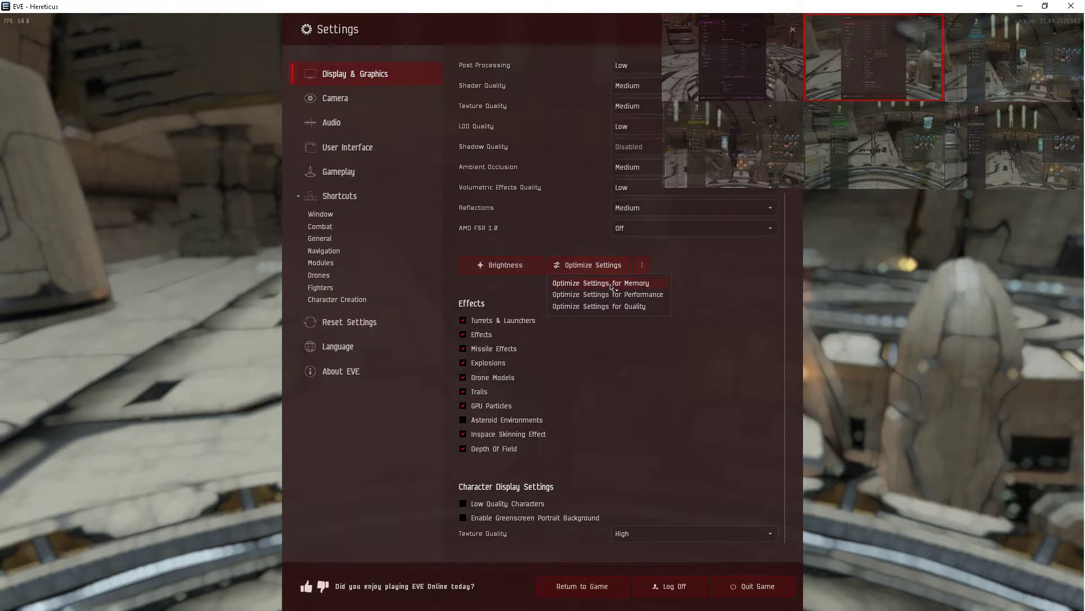
mouse_move(740, 293)
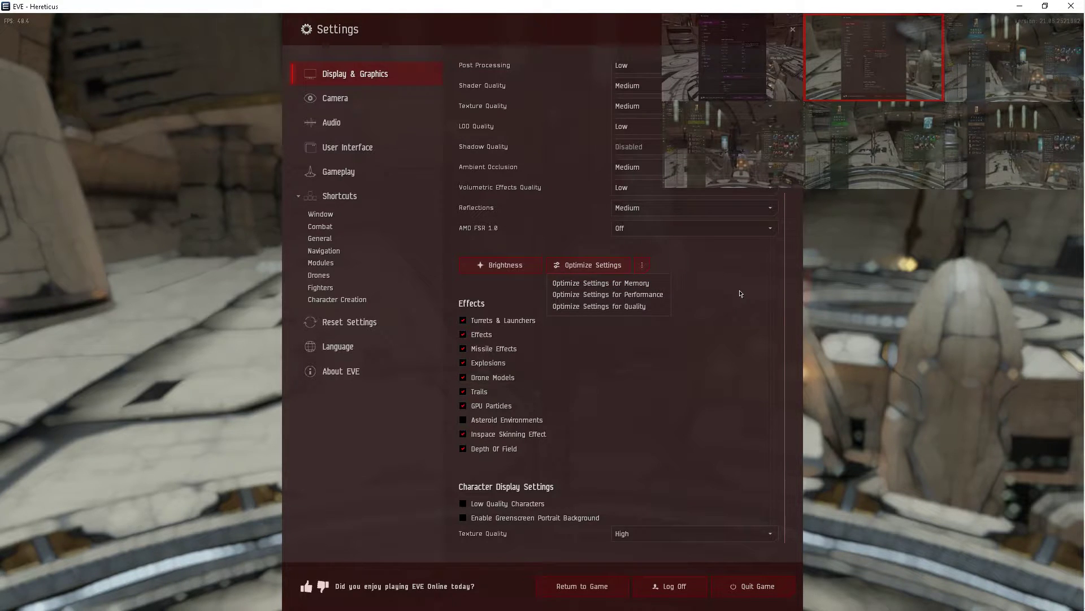
mouse_move(601, 284)
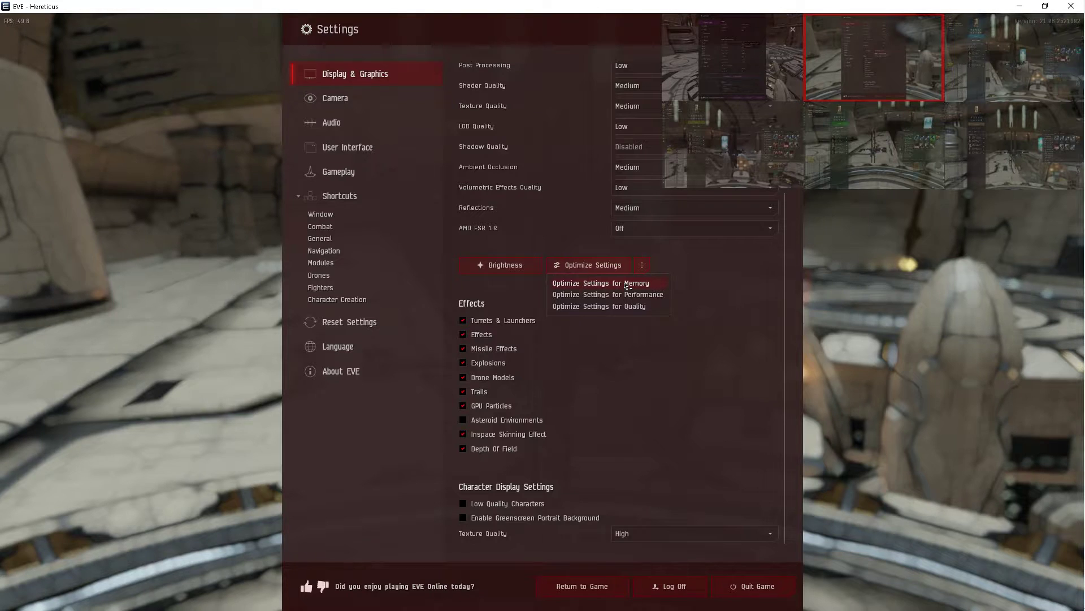
mouse_move(601, 283)
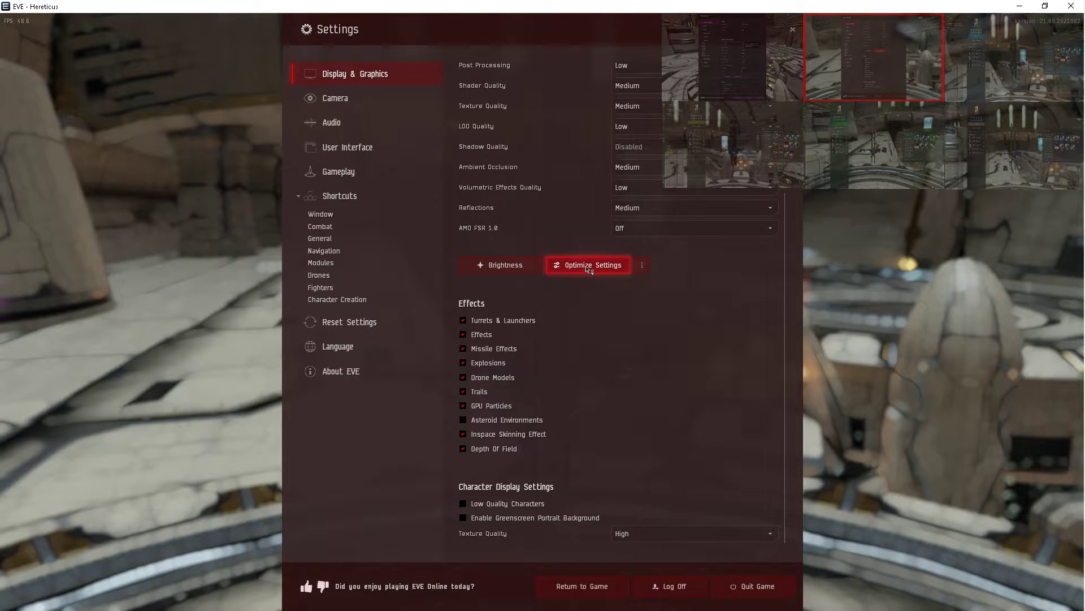
Apply the Optimize Settings for Memory preset to the second client's graphics.
left_click(592, 265)
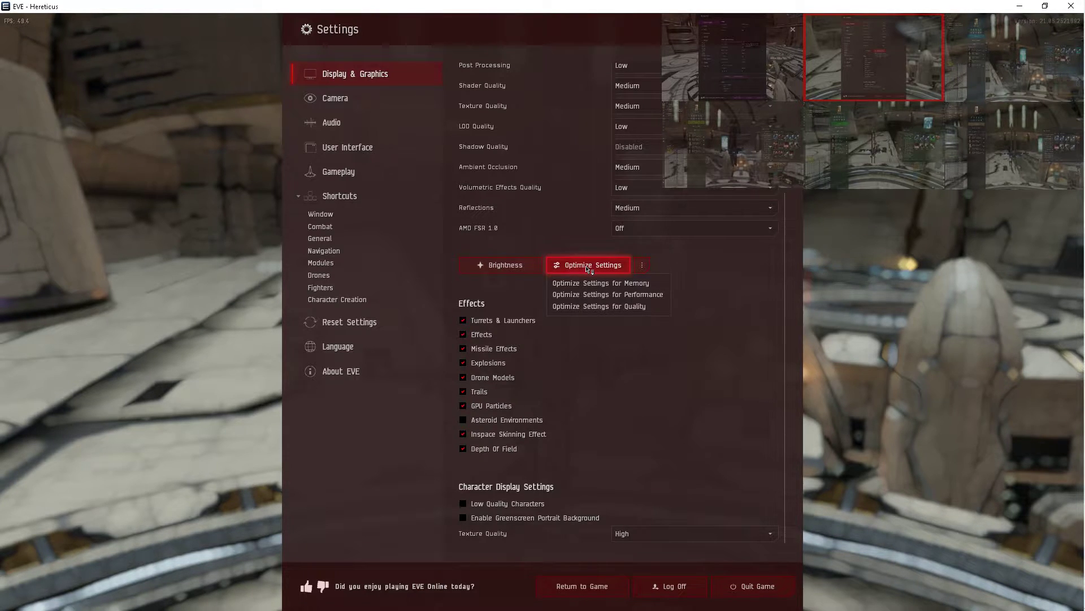
mouse_move(601, 283)
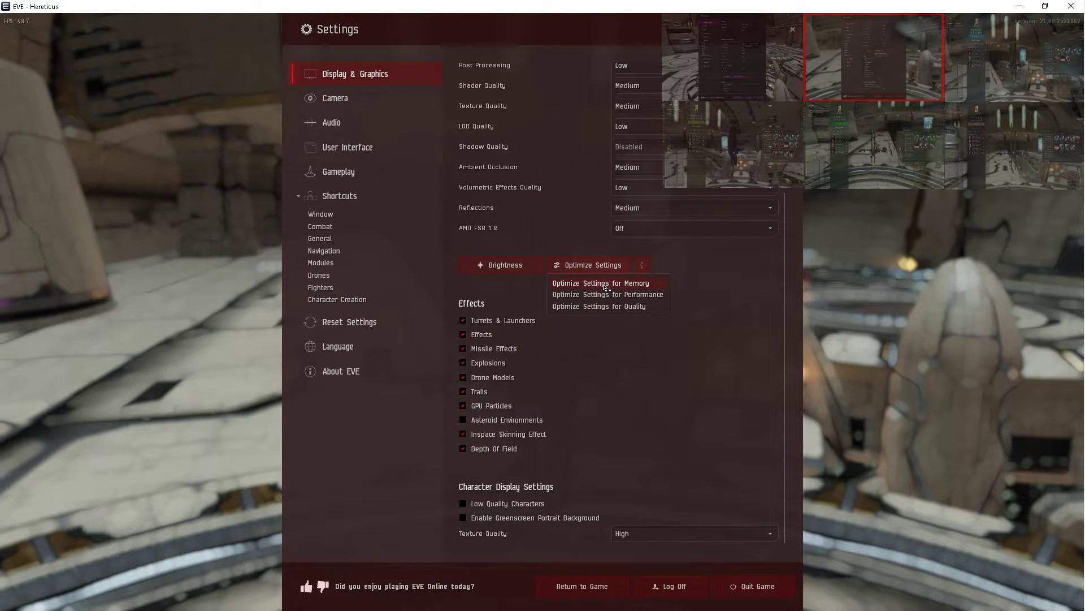
mouse_move(601, 283)
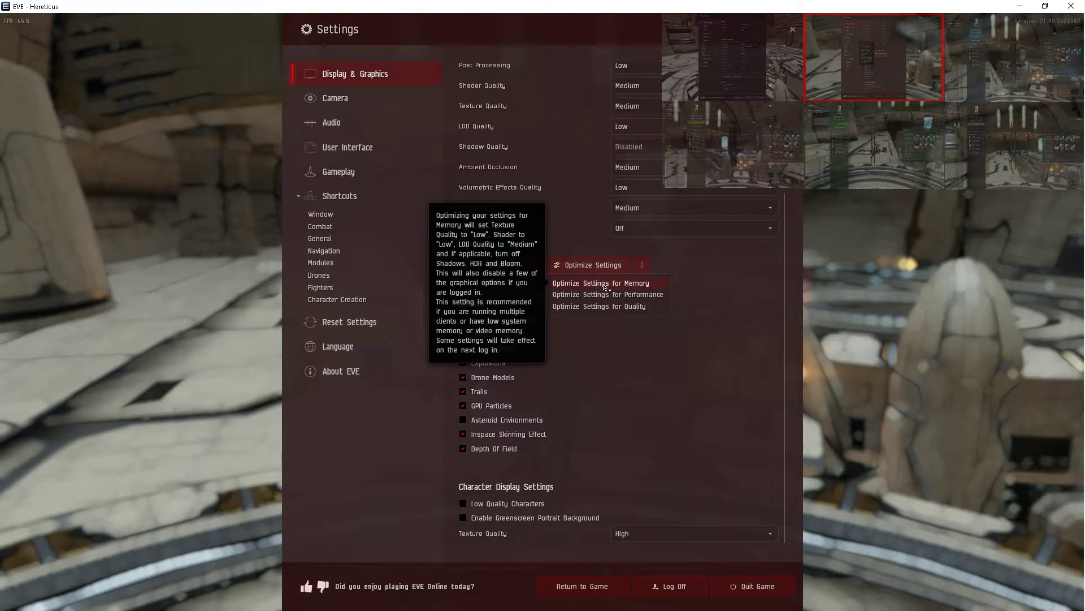
left_click(601, 283)
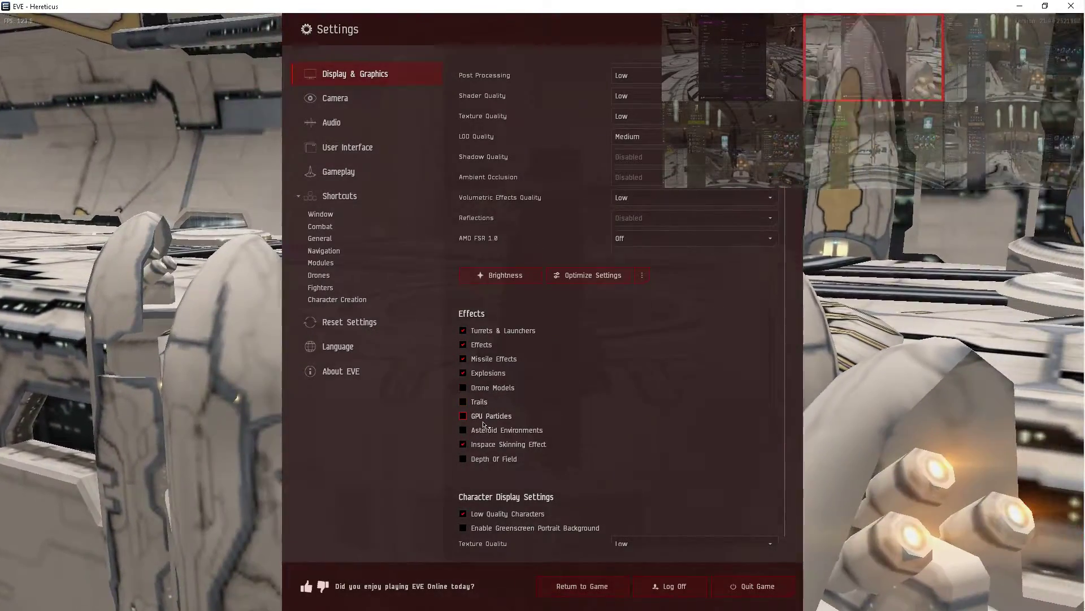
mouse_move(482, 459)
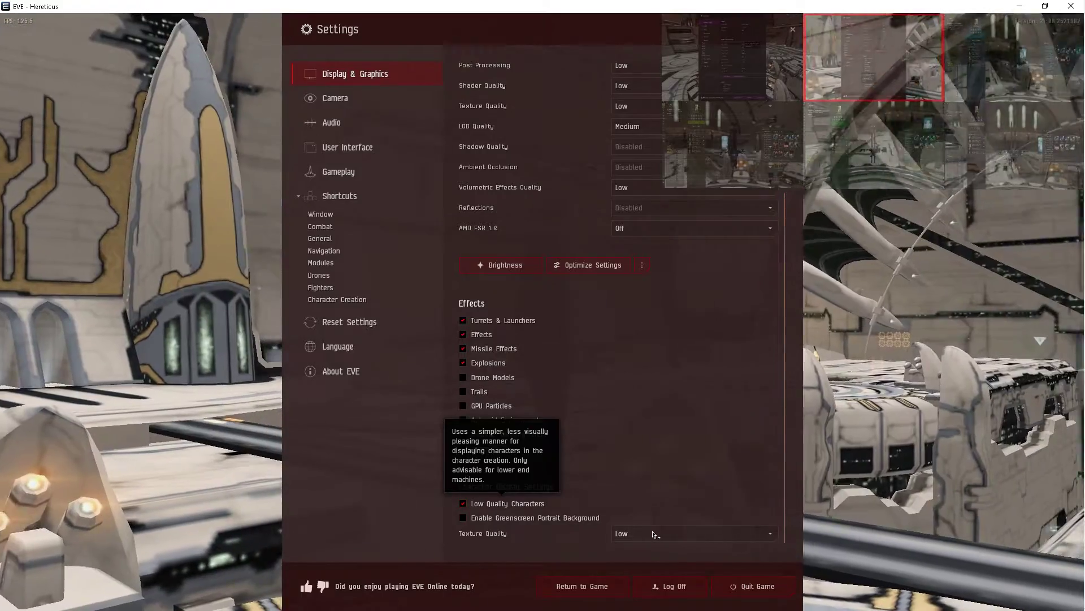
Scroll the second client's Display & Graphics list back to the top quality settings.
scroll("up", 3)
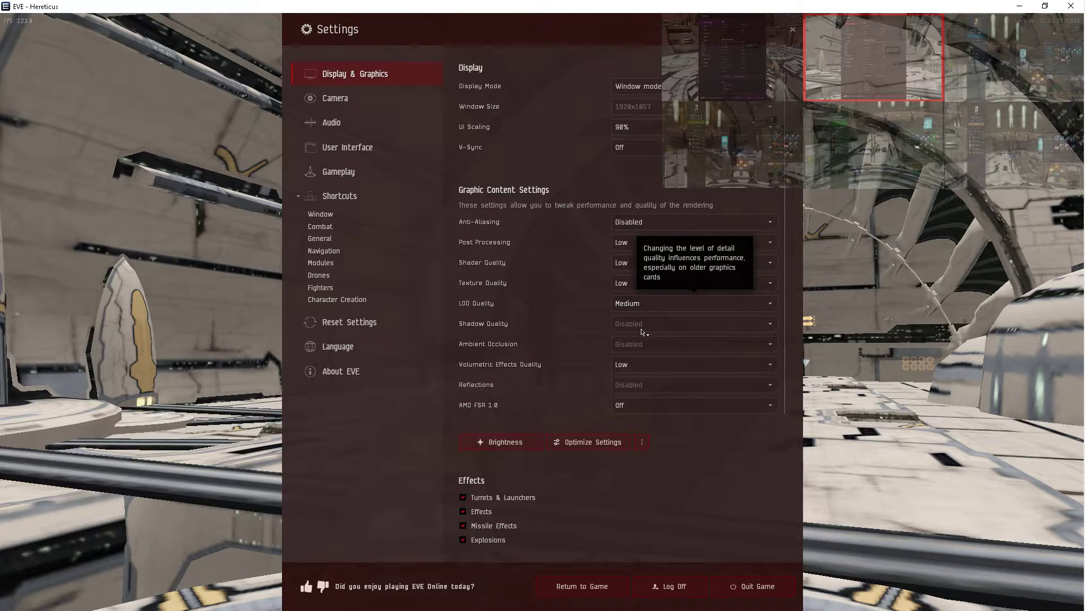
mouse_move(640, 346)
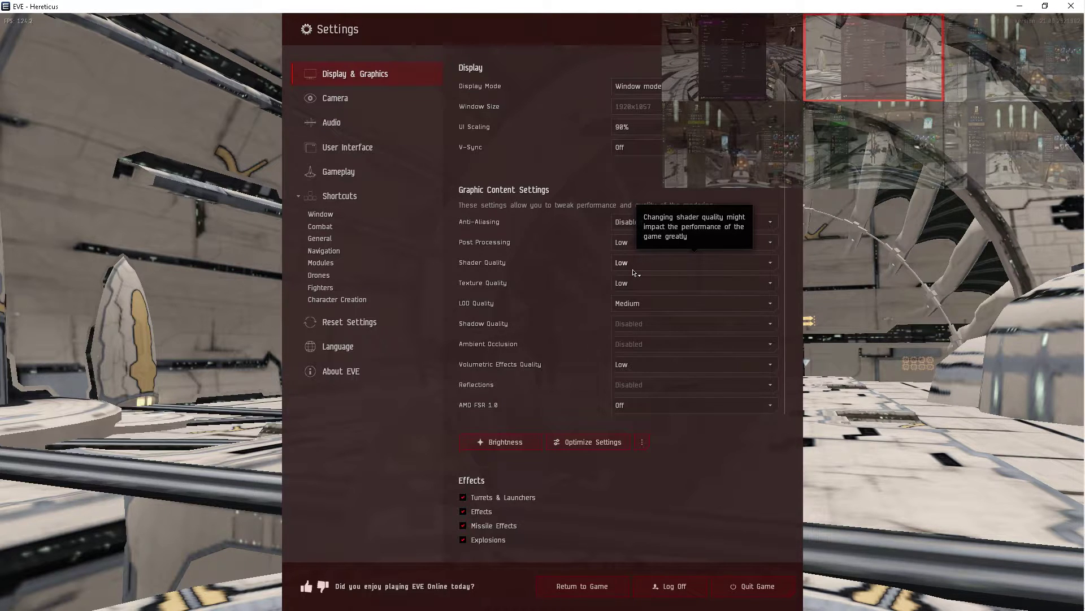
mouse_move(630, 288)
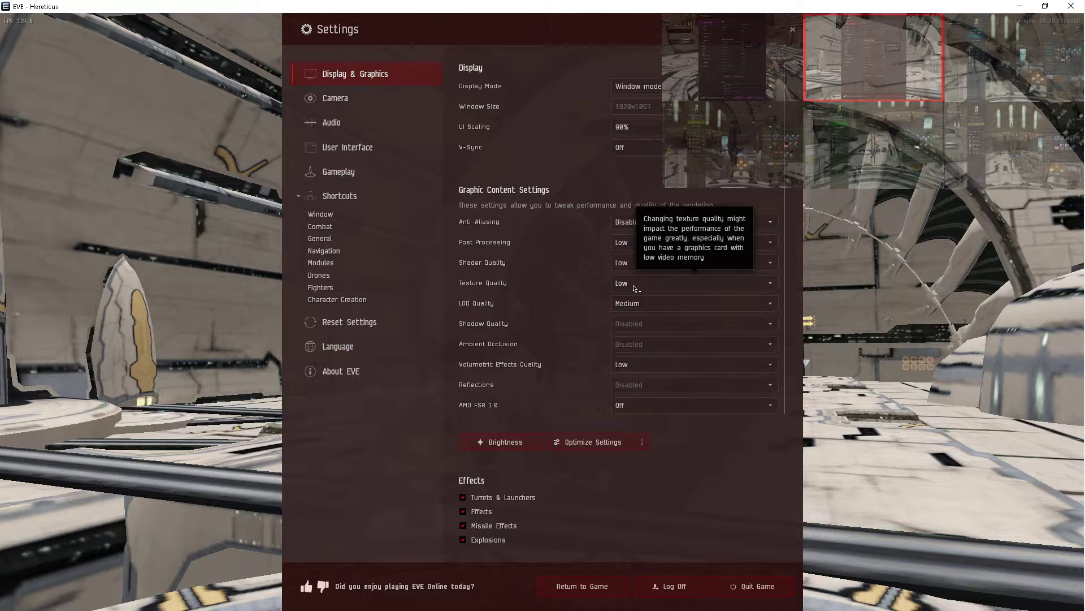
mouse_move(630, 374)
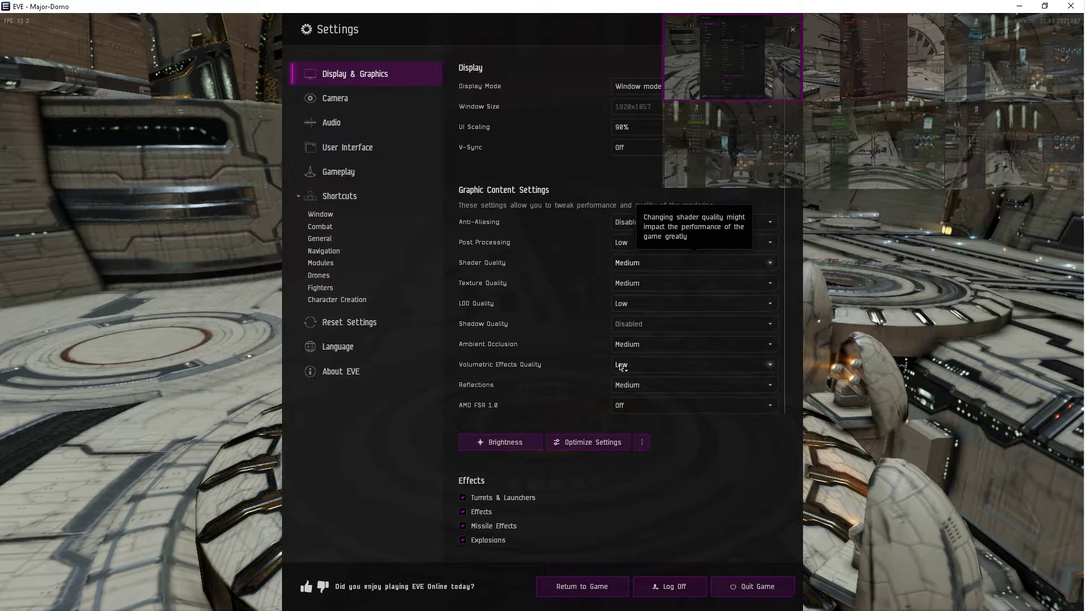
mouse_move(629, 365)
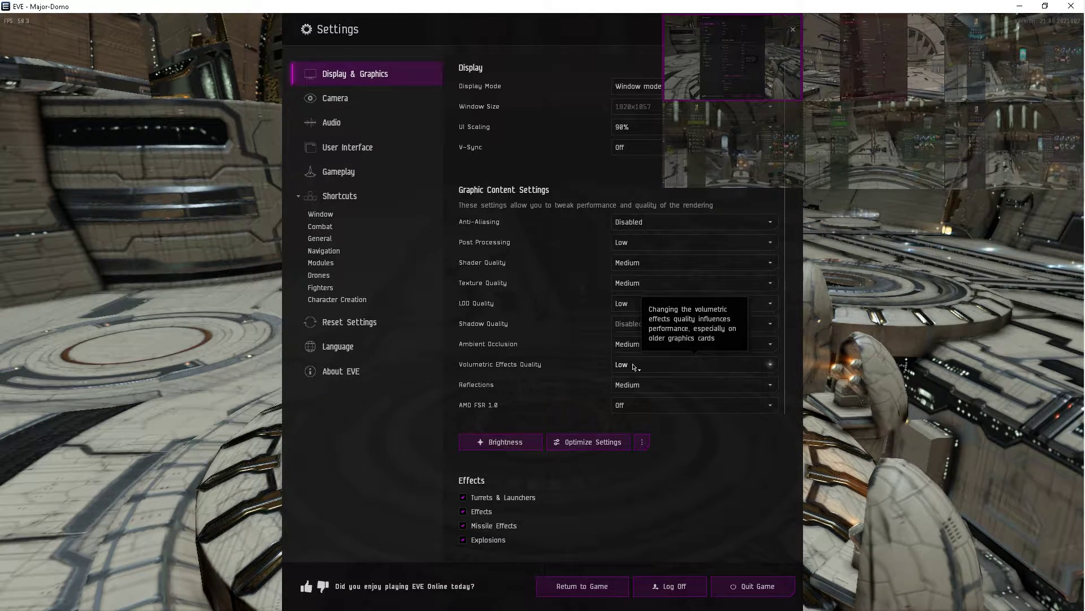
mouse_move(666, 278)
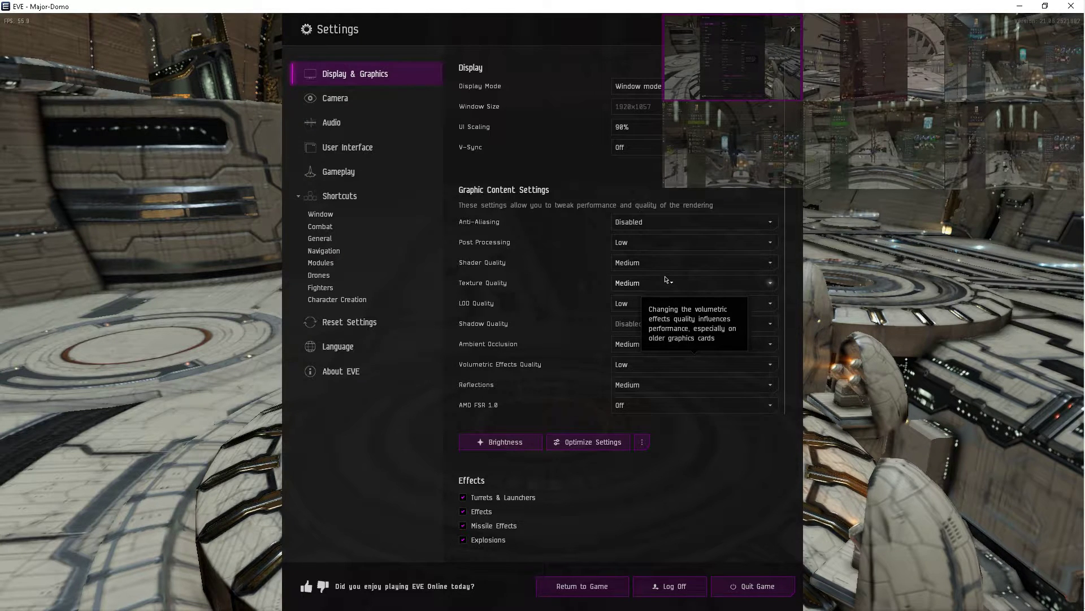
mouse_move(627, 250)
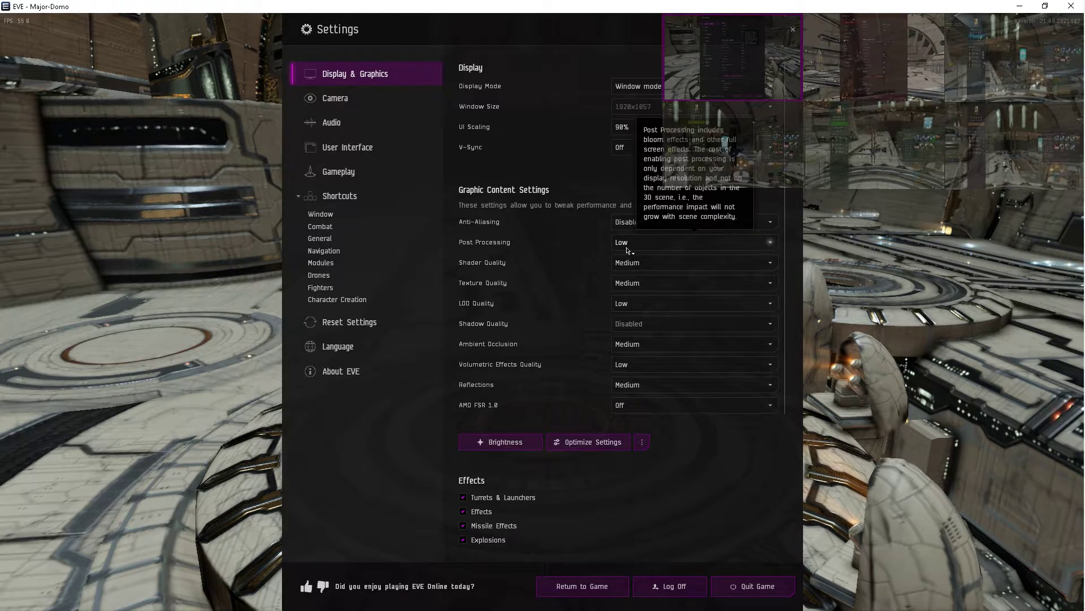
mouse_move(627, 305)
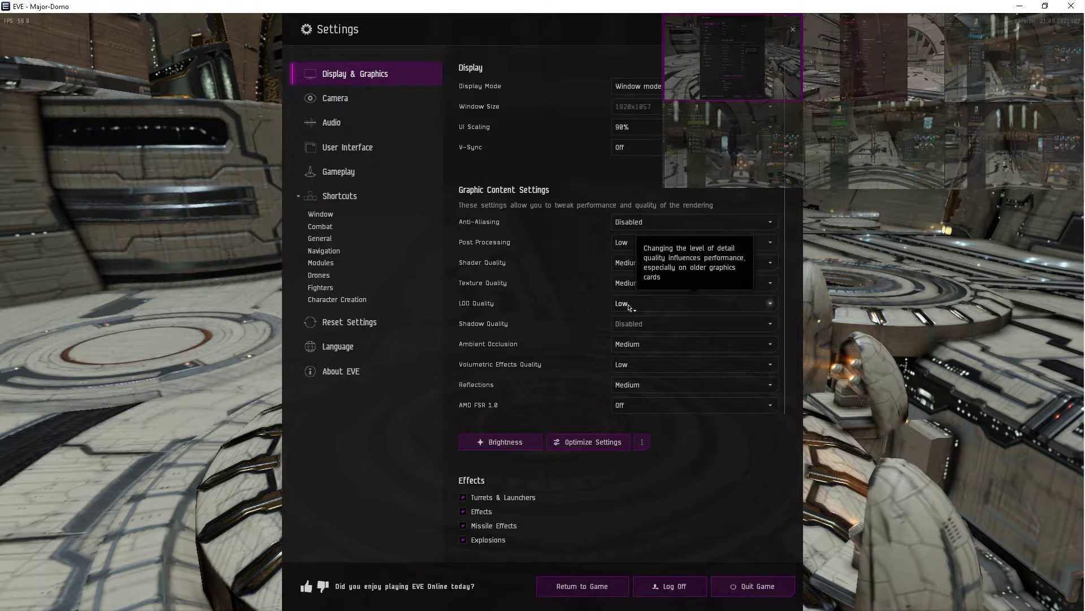
mouse_move(635, 330)
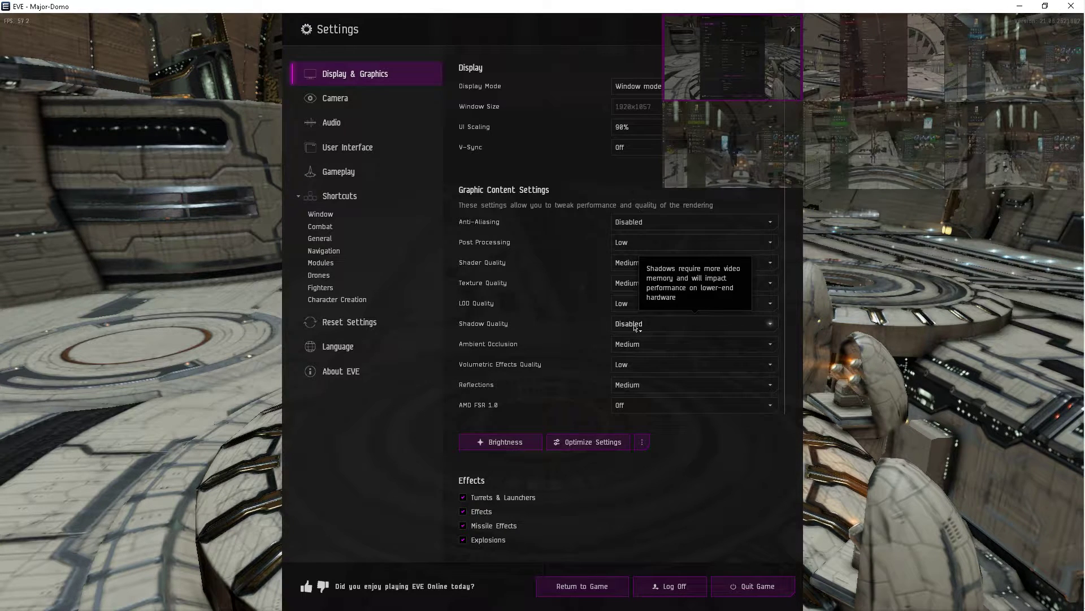
mouse_move(629, 367)
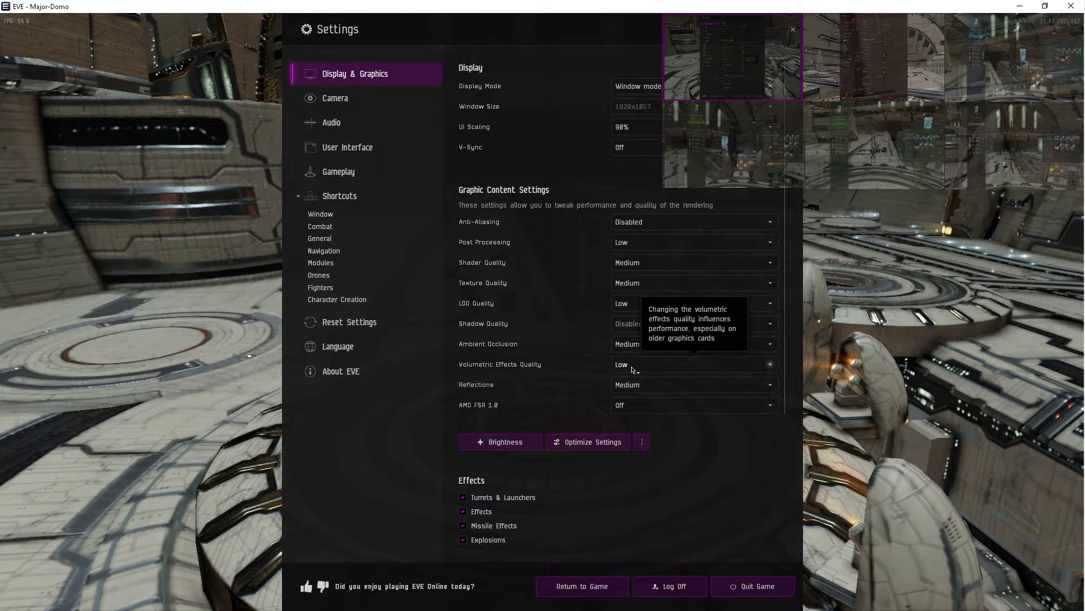
mouse_move(631, 360)
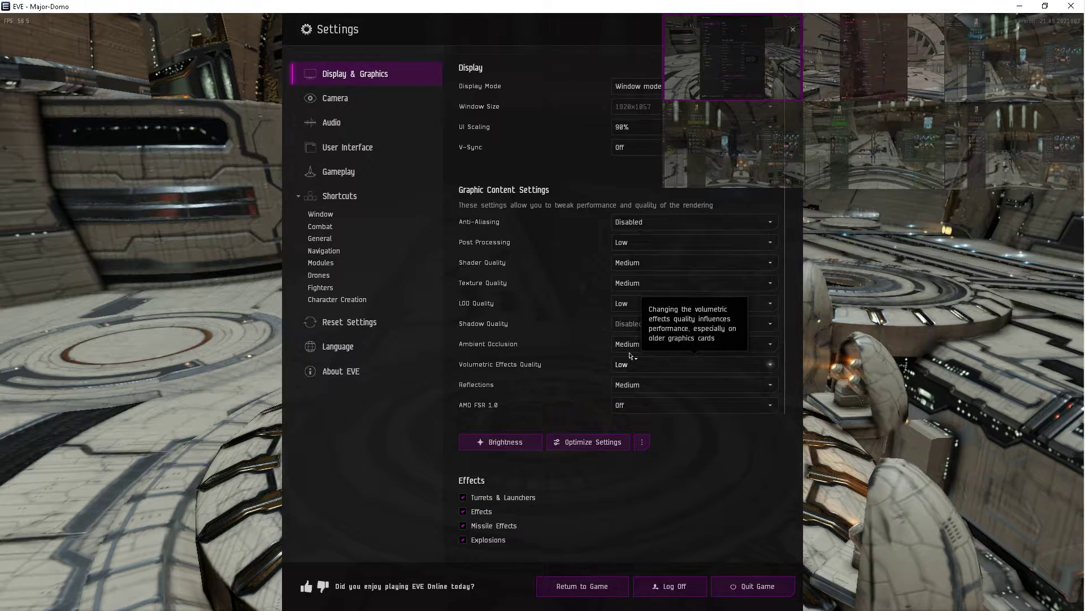
mouse_move(740, 80)
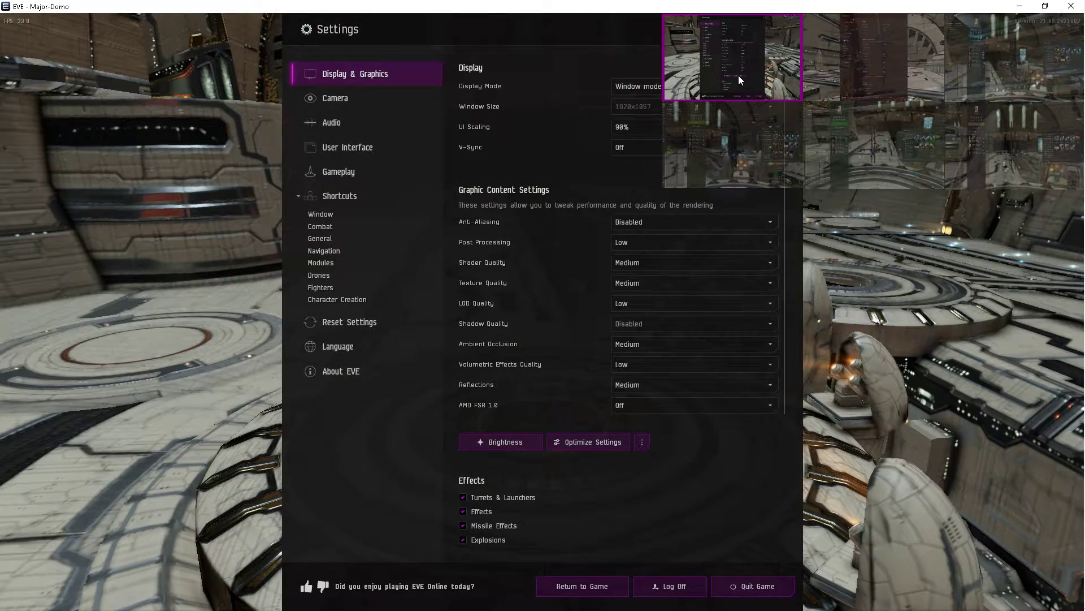
Flip between the two clients' Display & Graphics pages to compare quality settings.
left_click(588, 441)
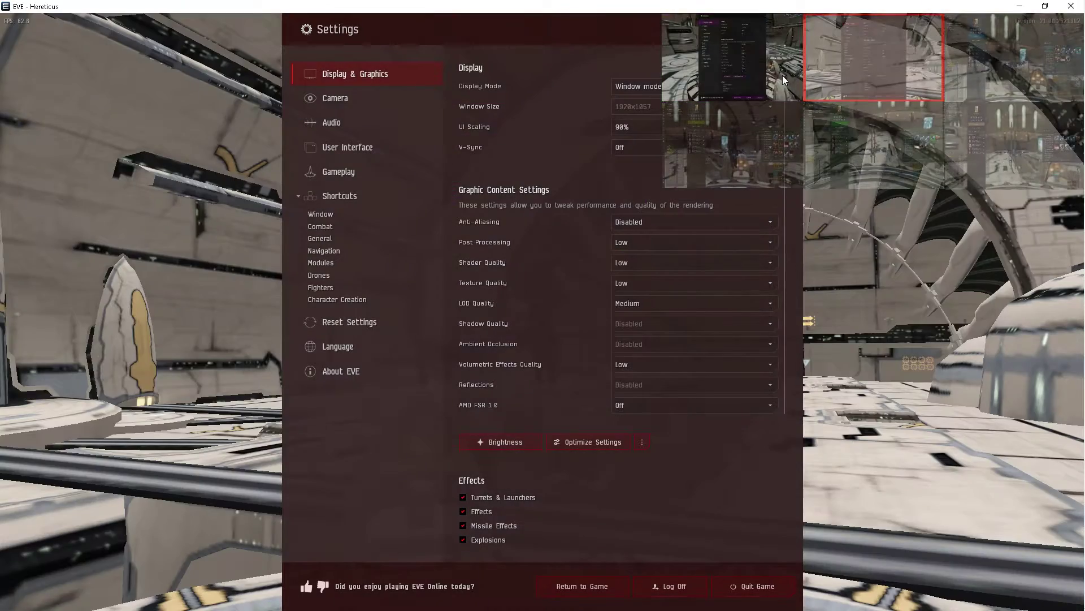
left_click(593, 441)
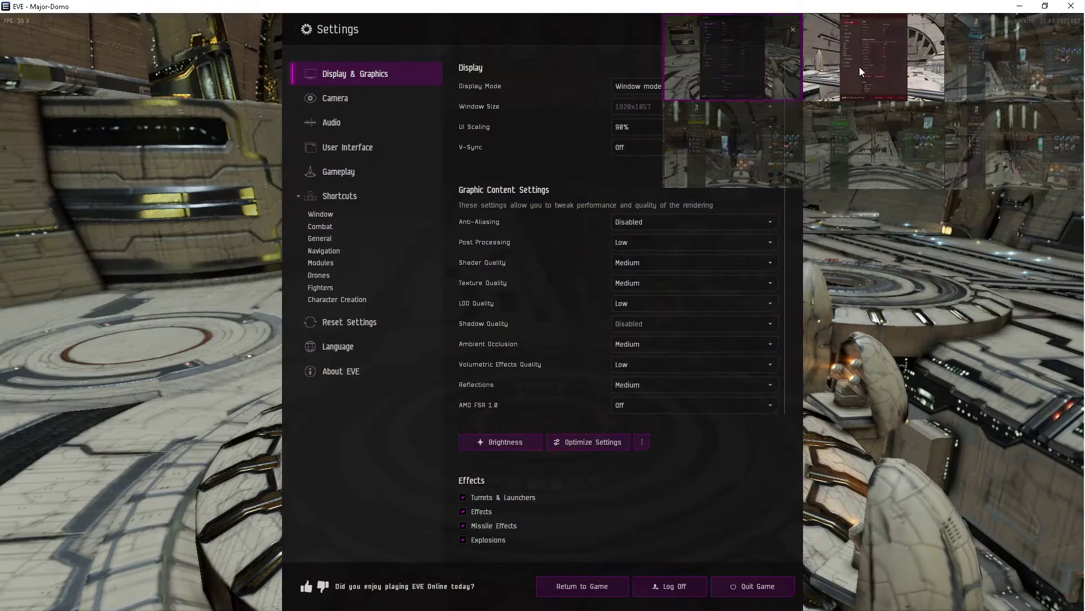
left_click(587, 441)
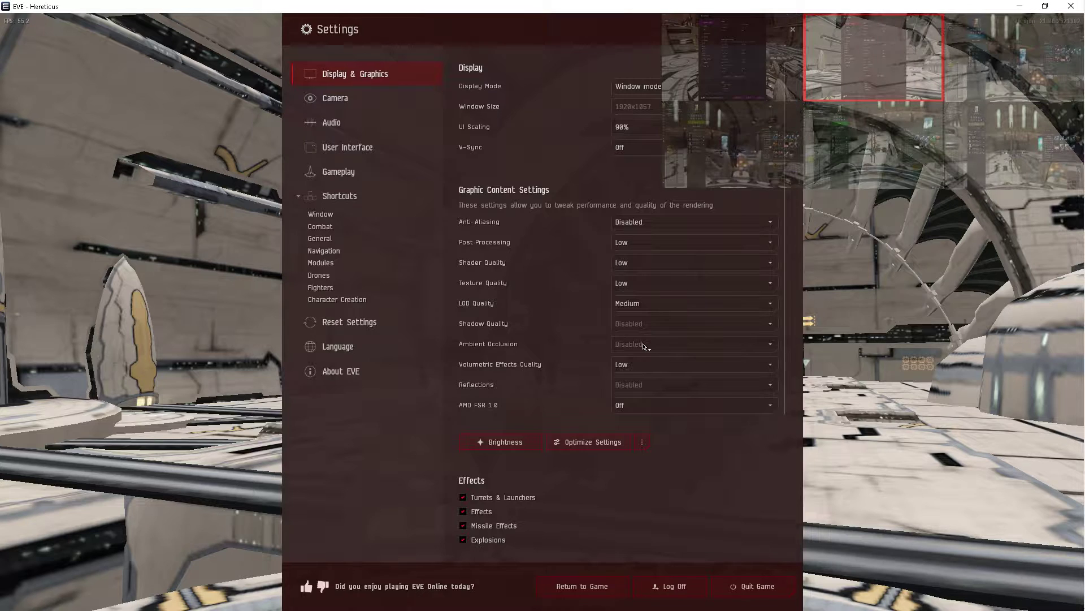
left_click(586, 442)
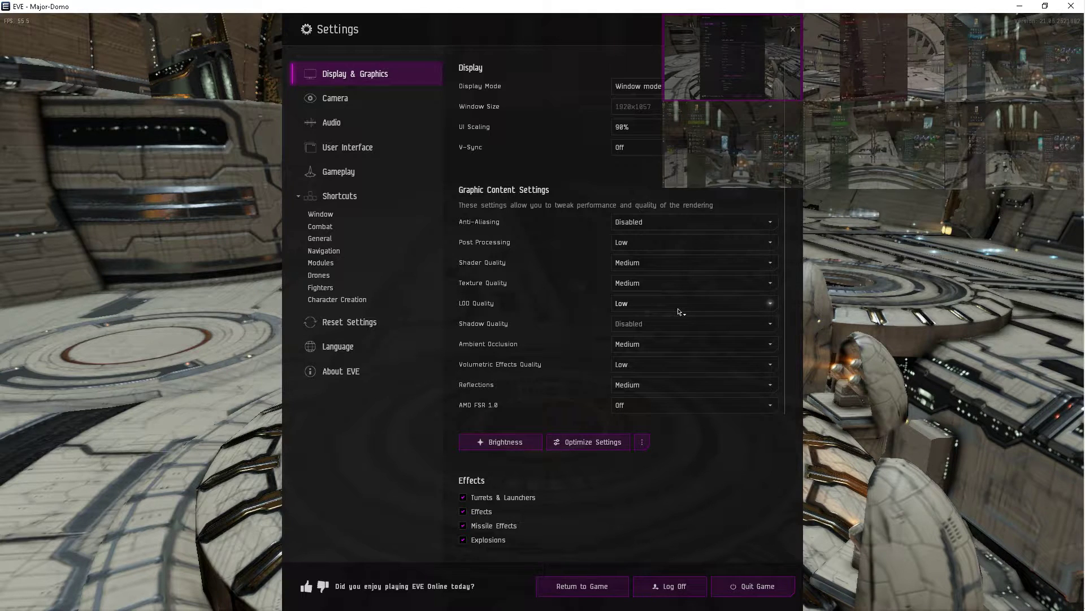
mouse_move(912, 128)
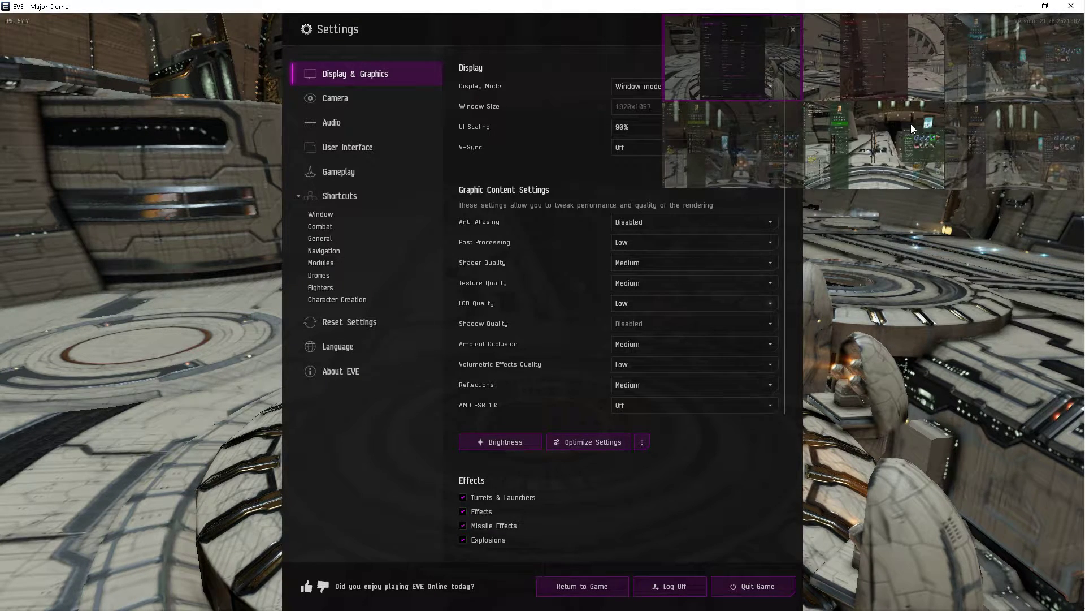
left_click(587, 441)
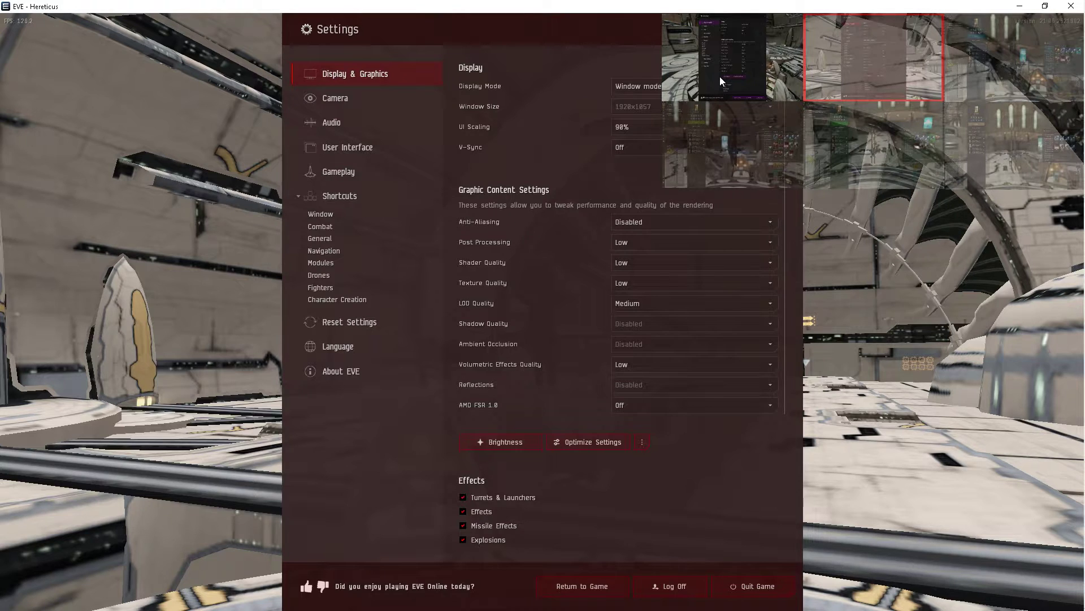
Continue alternating clients, ending on the red client's medium-quality graphics settings.
left_click(592, 441)
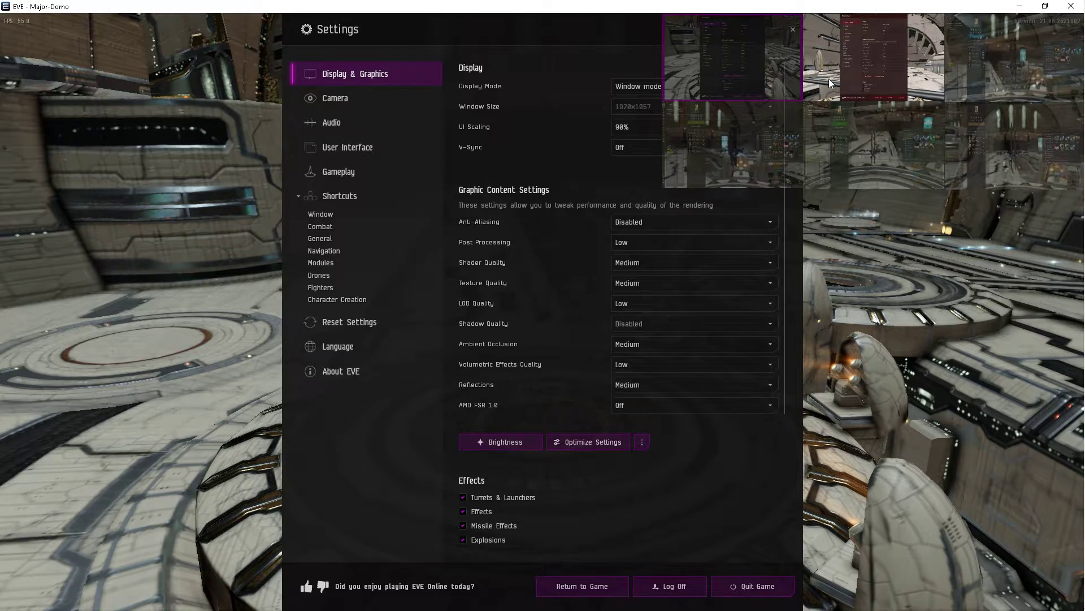
left_click(587, 442)
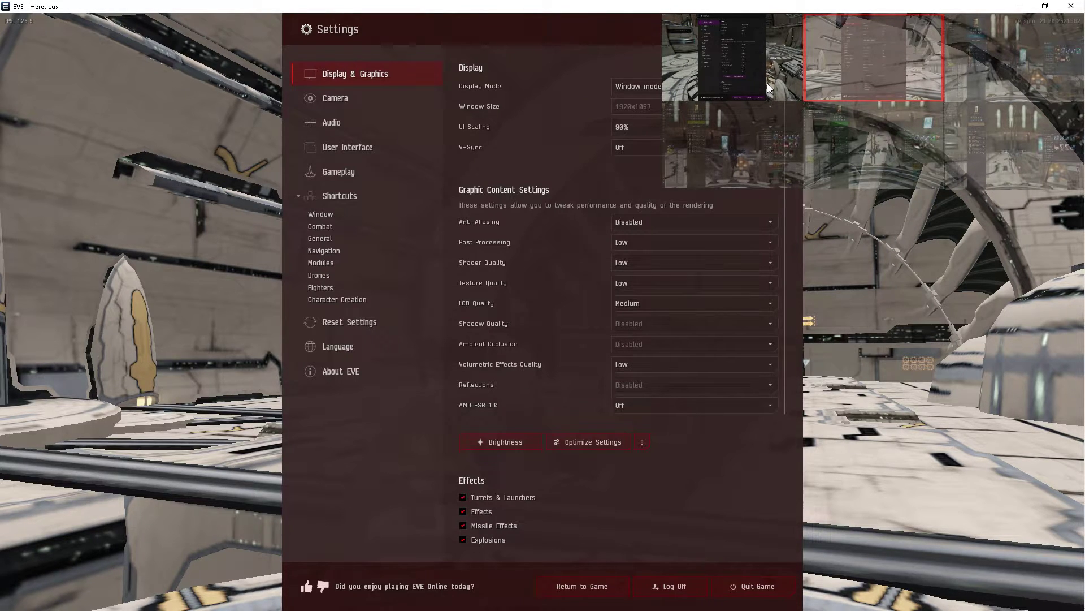
left_click(587, 441)
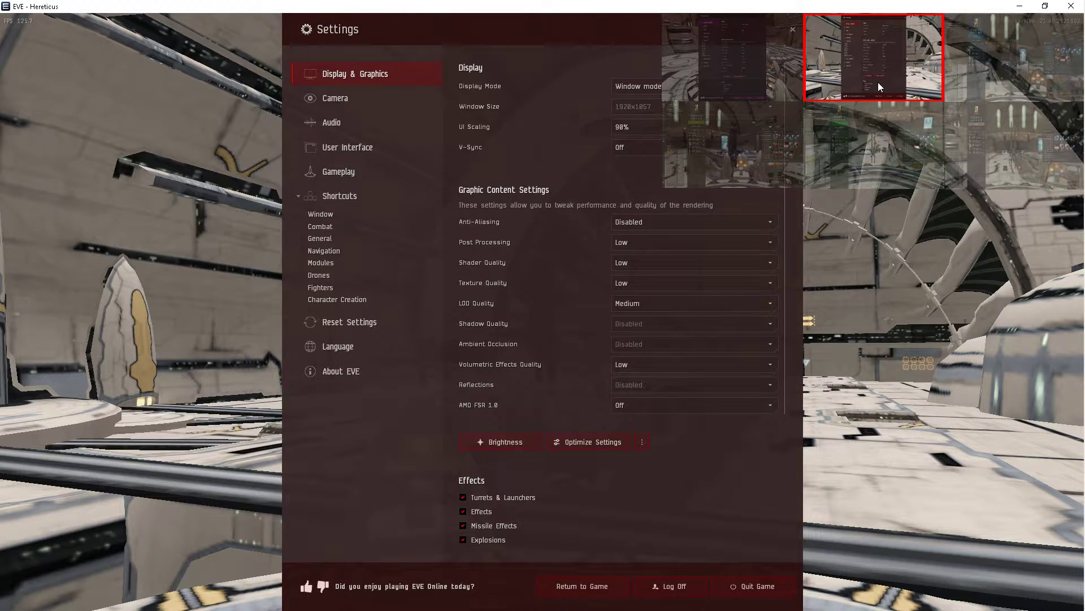
mouse_move(802, 76)
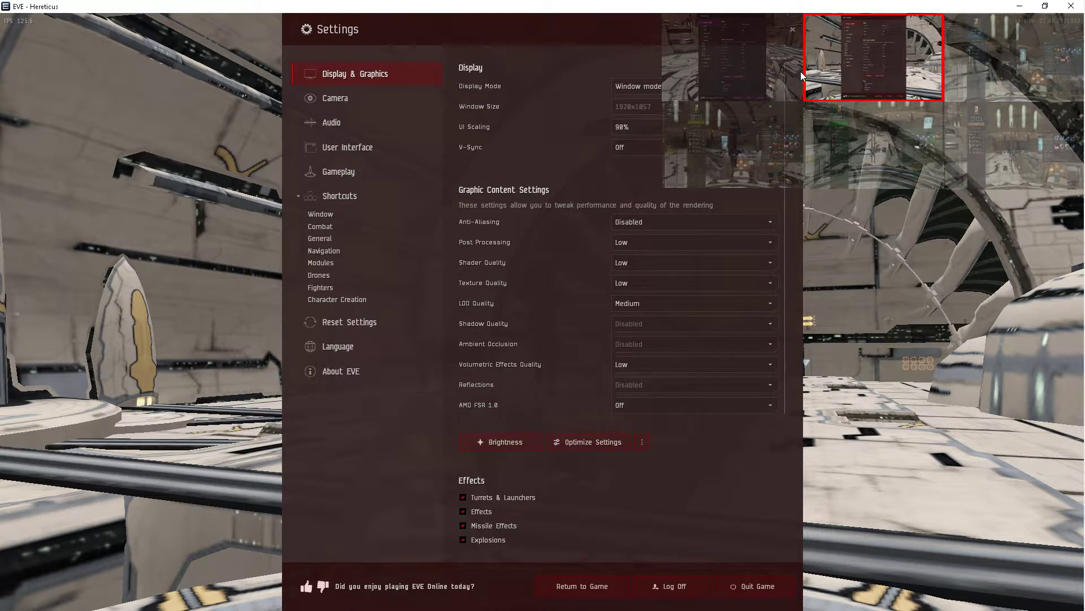
left_click(592, 442)
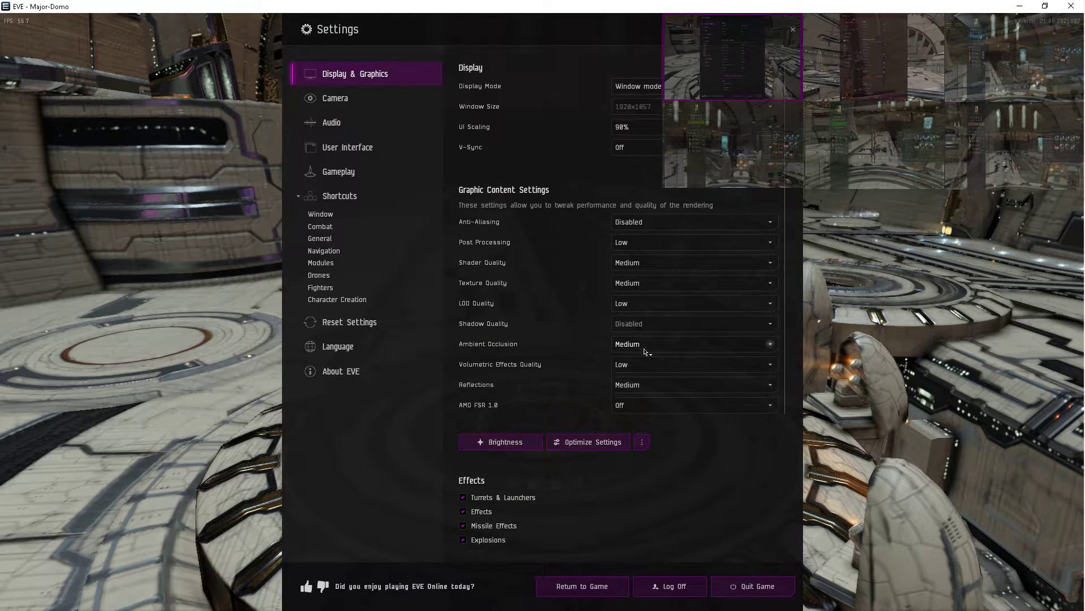
mouse_move(644, 343)
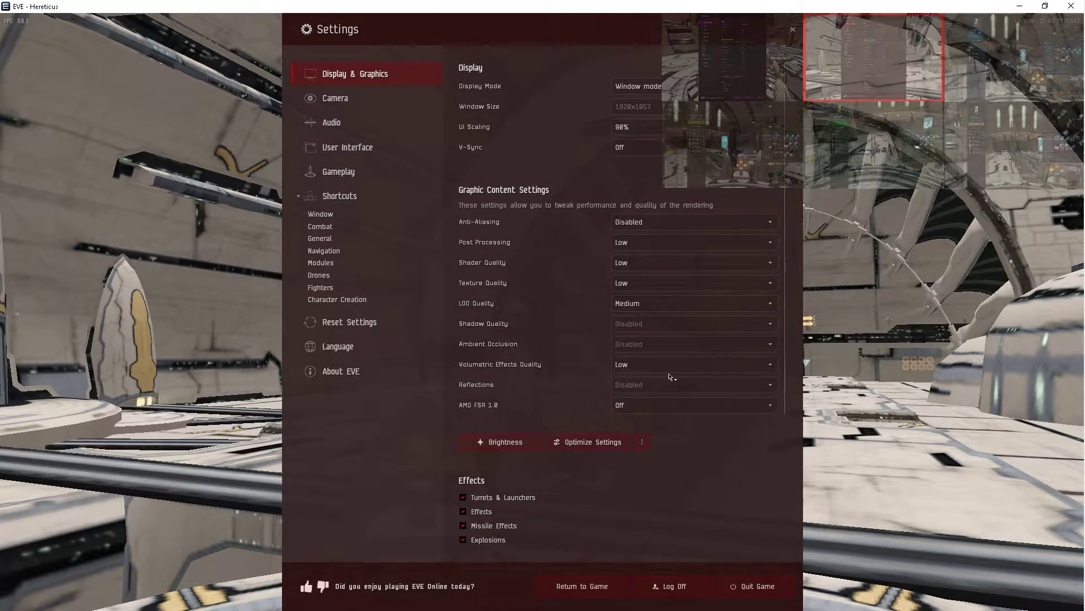
Compare the Effects and Character Display Settings sections across both clients.
scroll("down", 3)
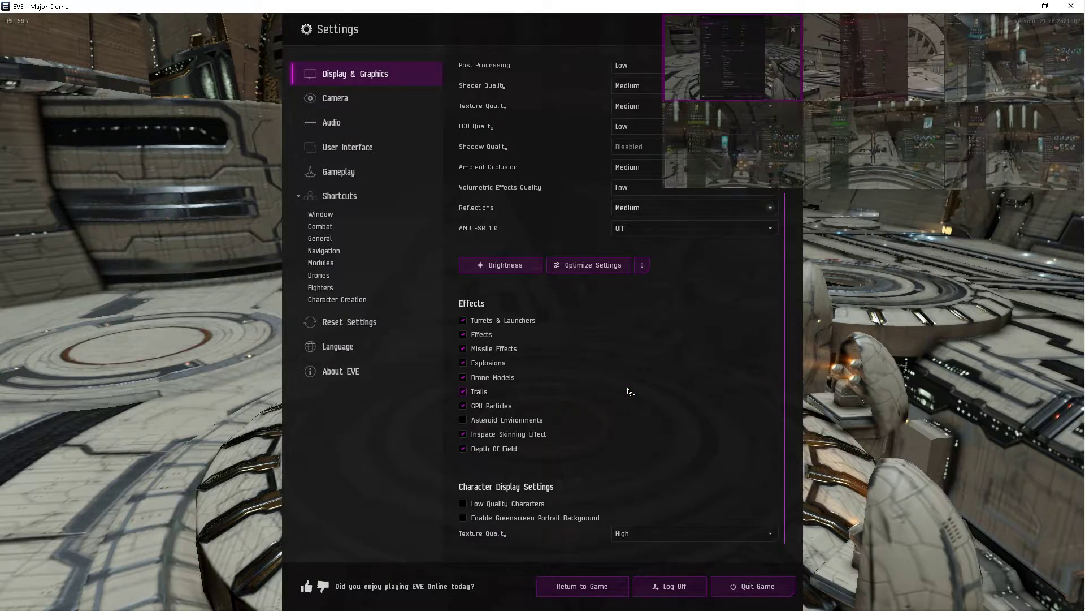
left_click(592, 265)
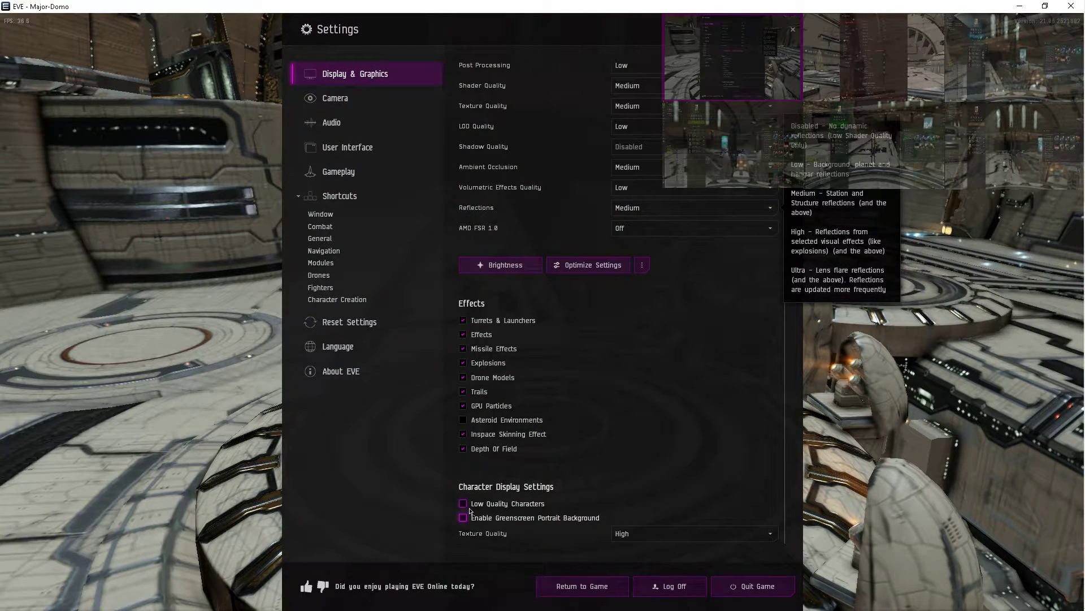
mouse_move(605, 491)
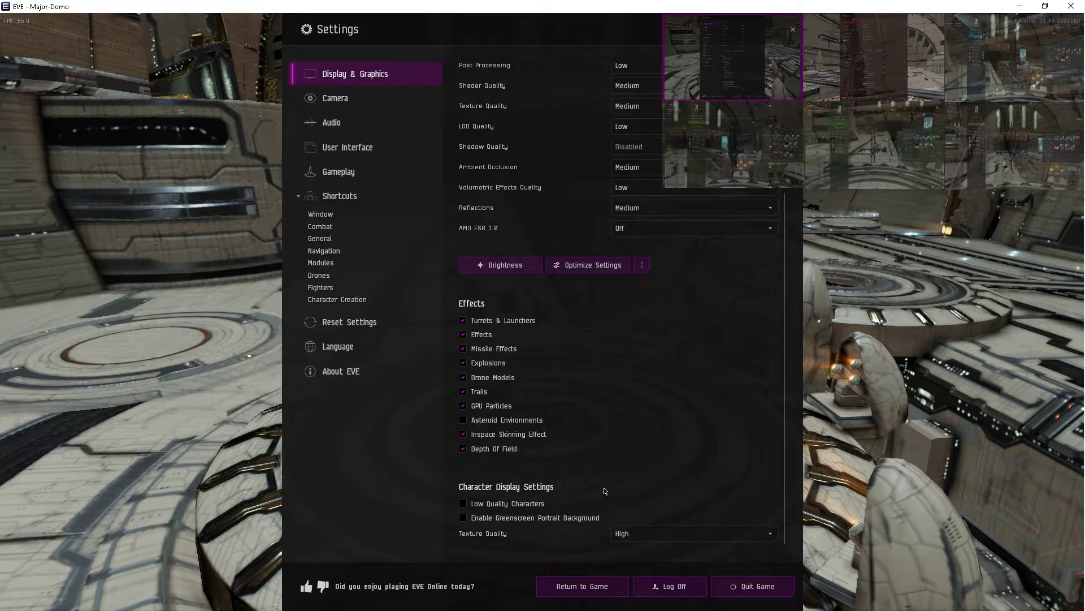
left_click(587, 265)
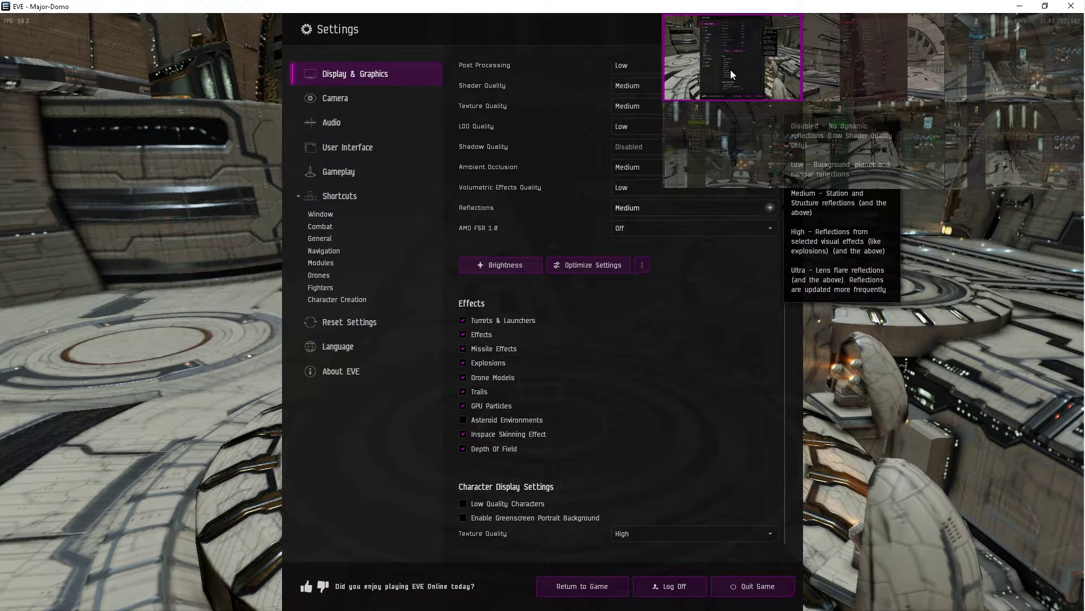
left_click(587, 264)
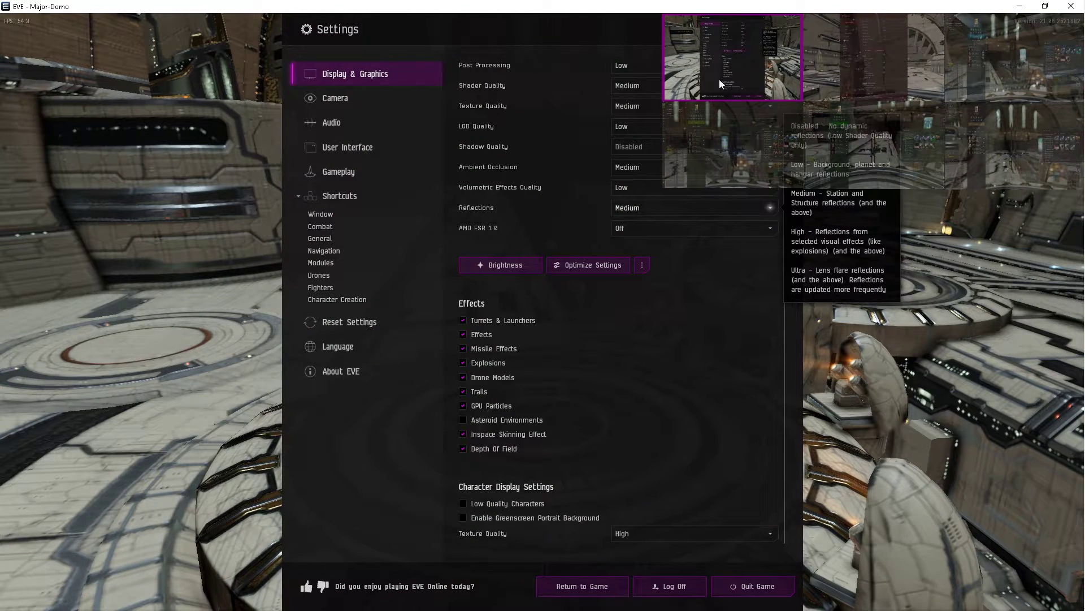
mouse_move(637, 300)
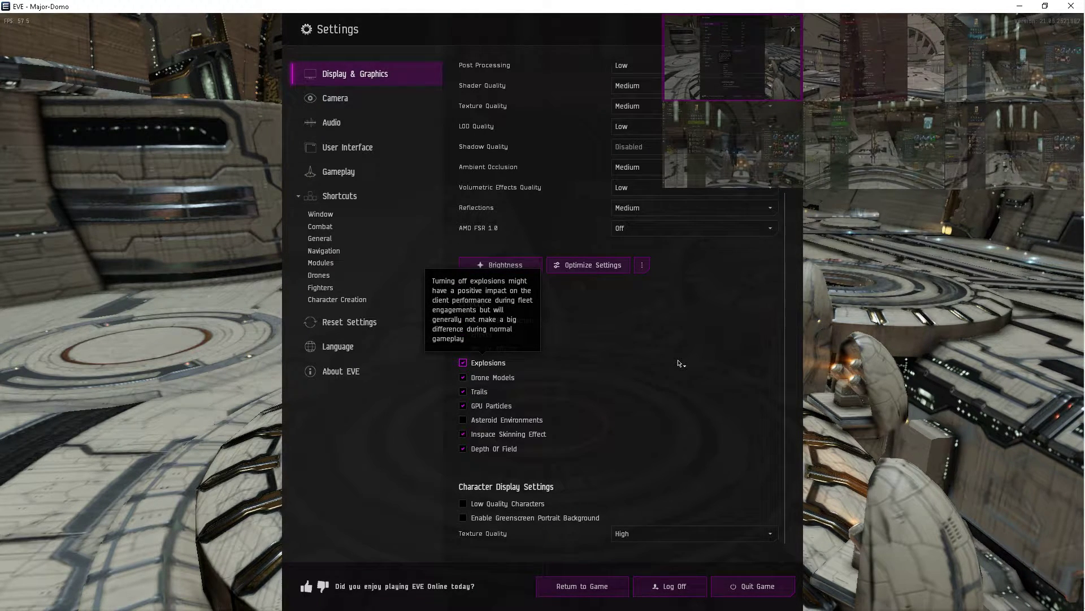
mouse_move(718, 459)
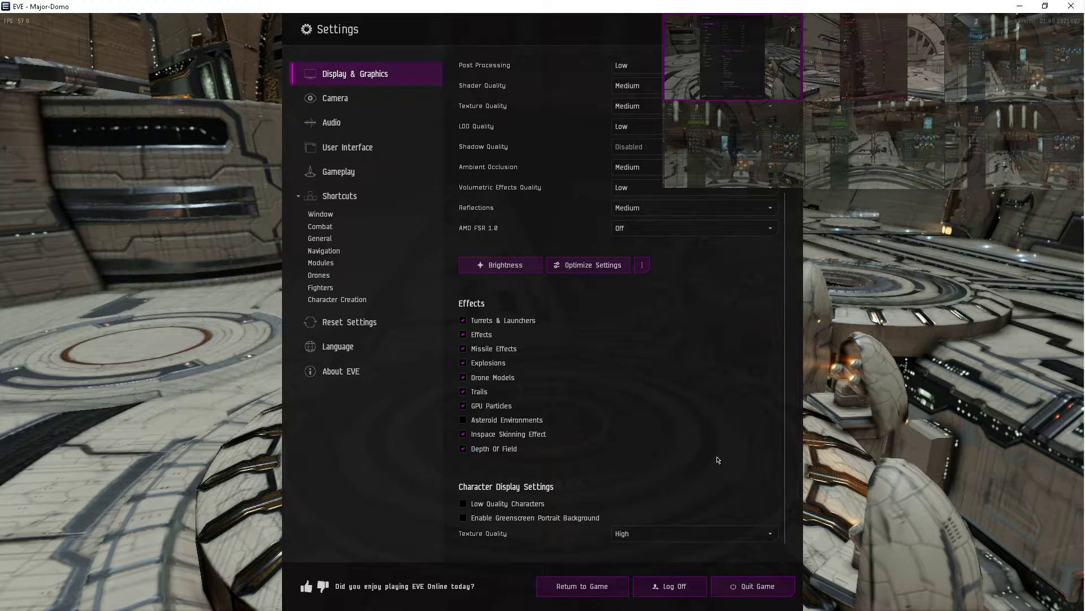
Return to the purple client's top display options: window mode, 90% UI scaling, V-Sync off.
scroll("up", 3)
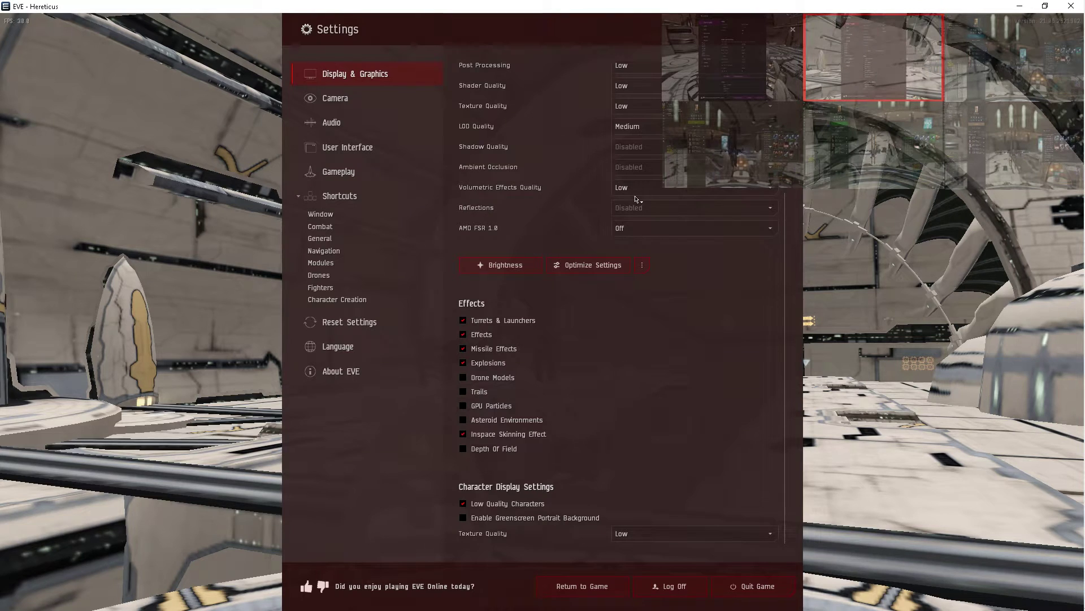
scroll("up", 3)
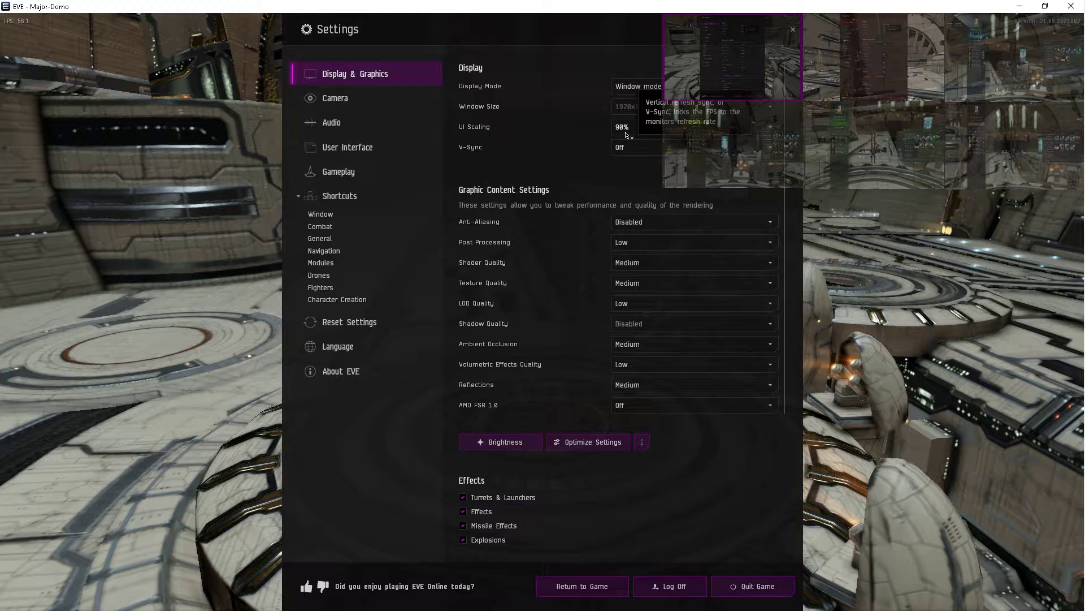
mouse_move(622, 135)
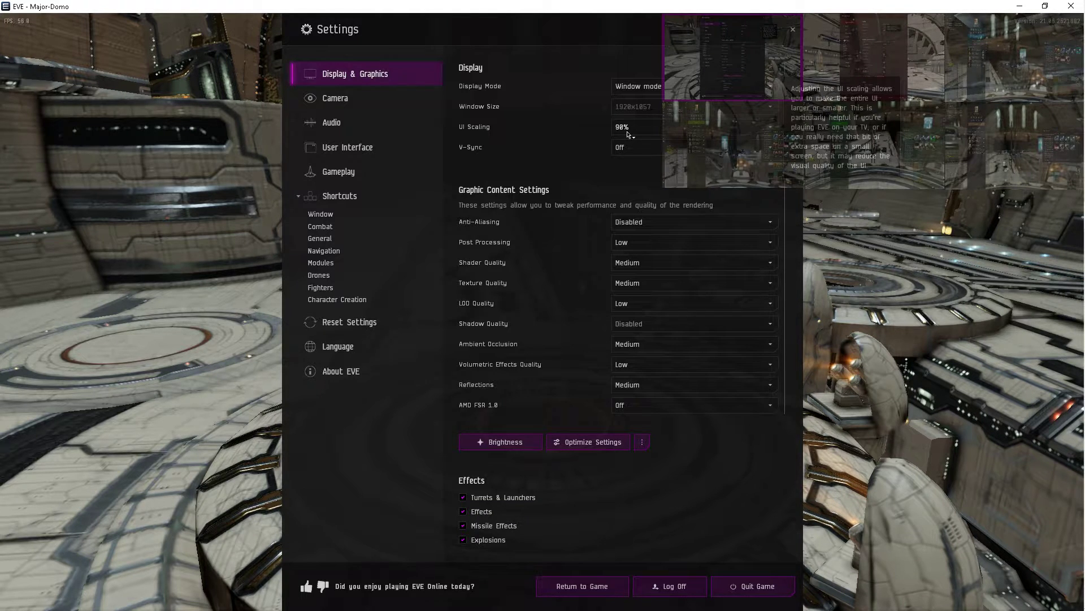
mouse_move(493, 138)
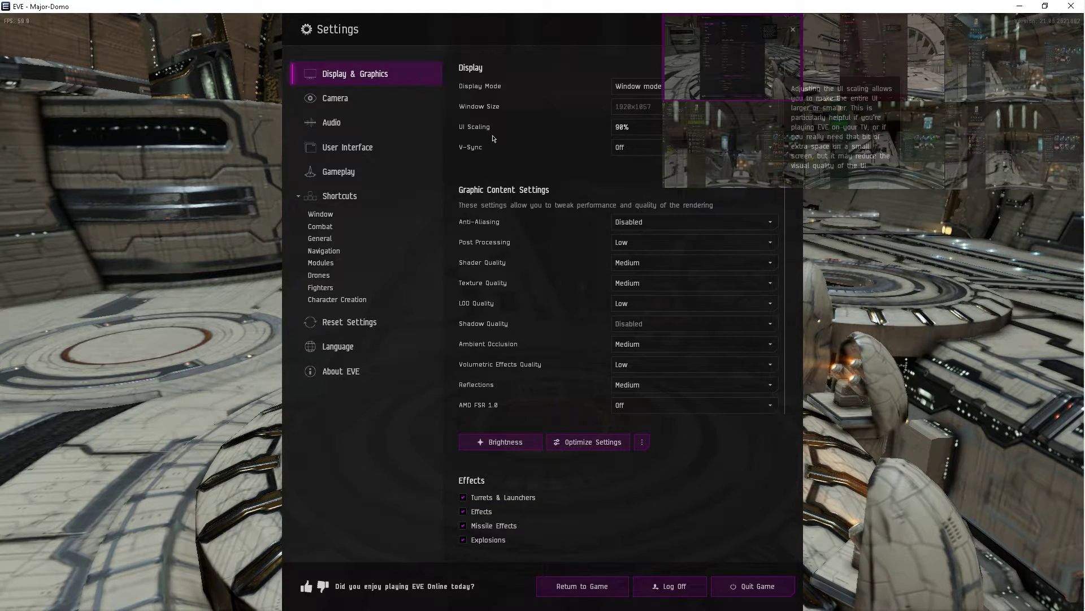
mouse_move(348, 147)
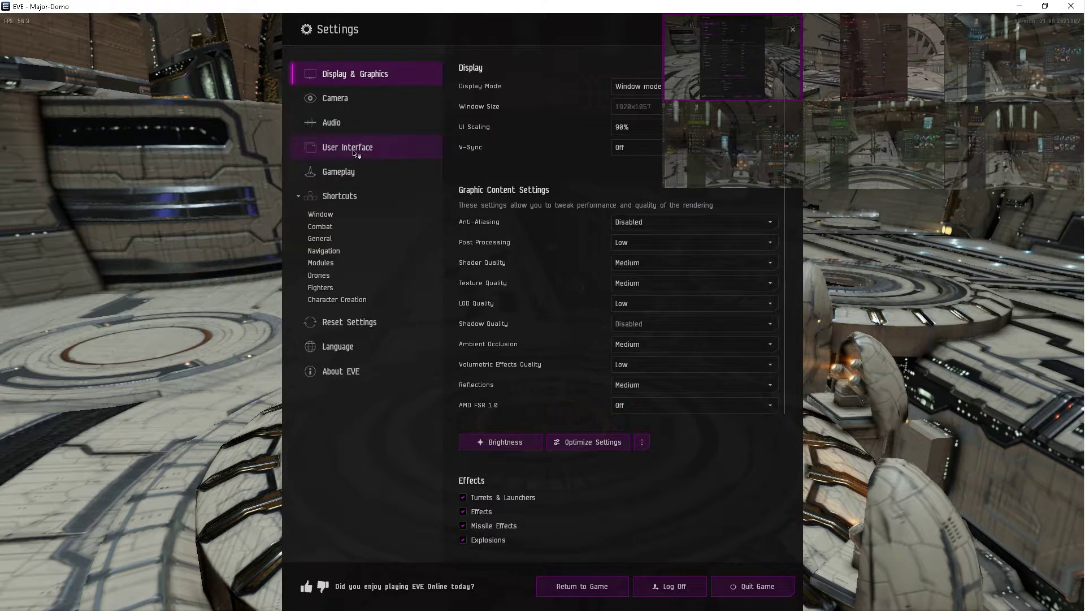
Show the purple client's User Interface settings with medium font and notifications enabled.
left_click(347, 147)
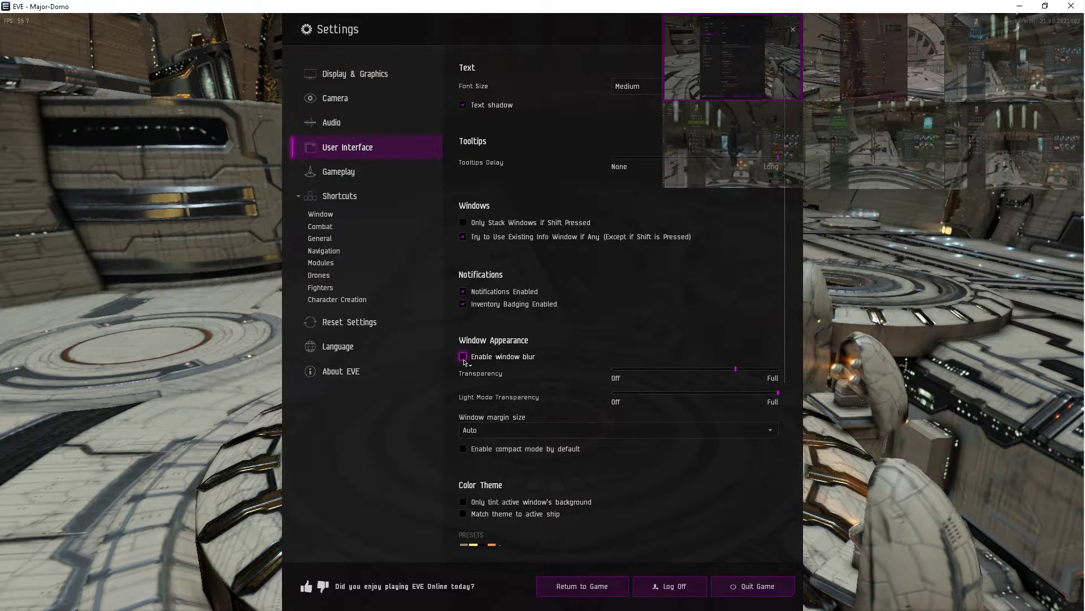
left_click(463, 355)
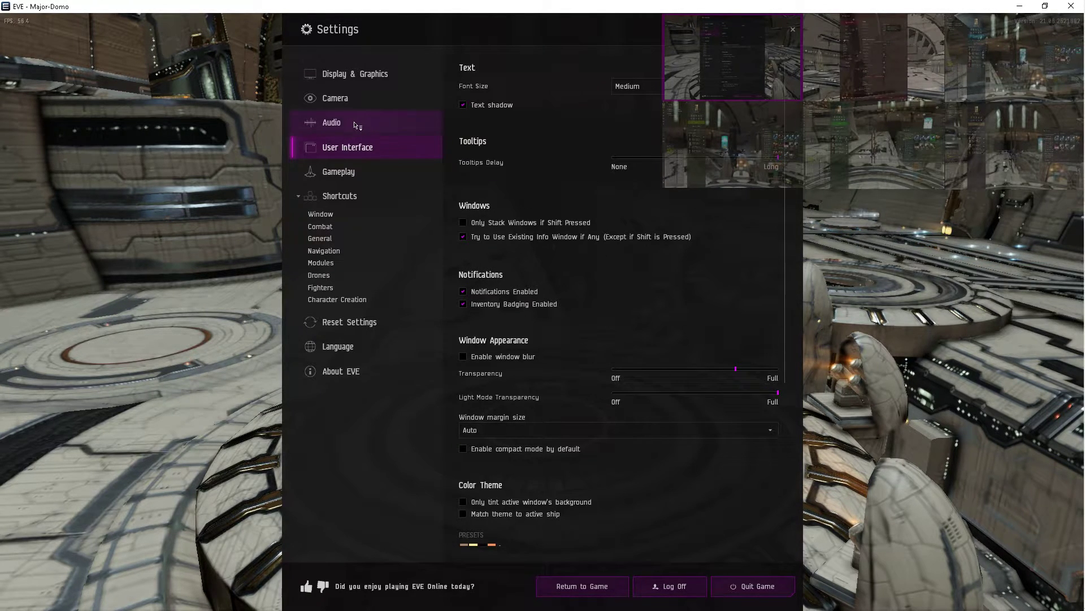
Show the purple client's Audio settings, scrolled past the advanced audio levels.
left_click(332, 123)
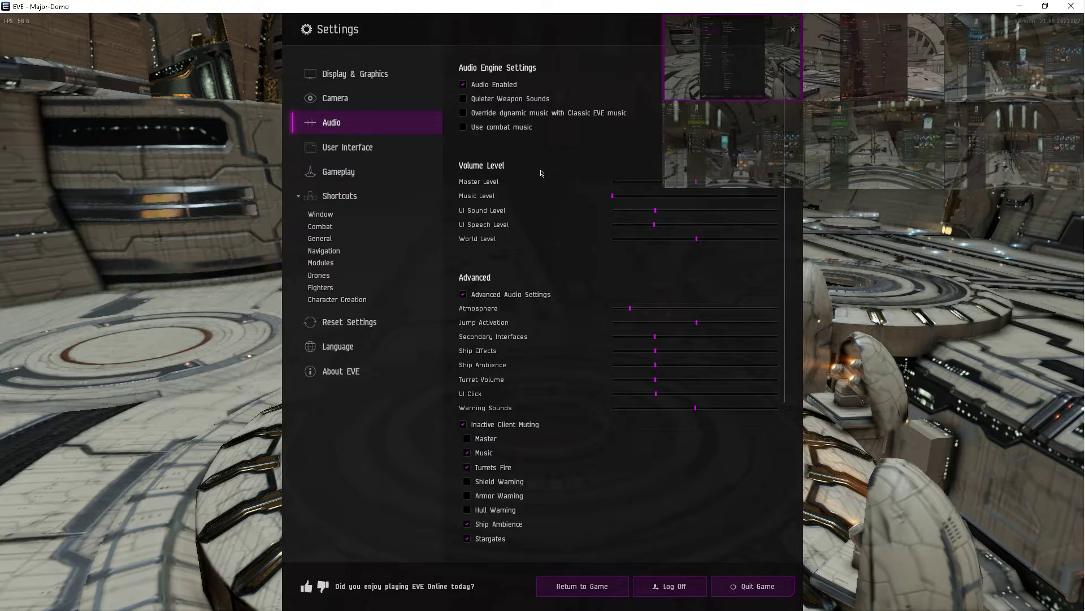
mouse_move(704, 209)
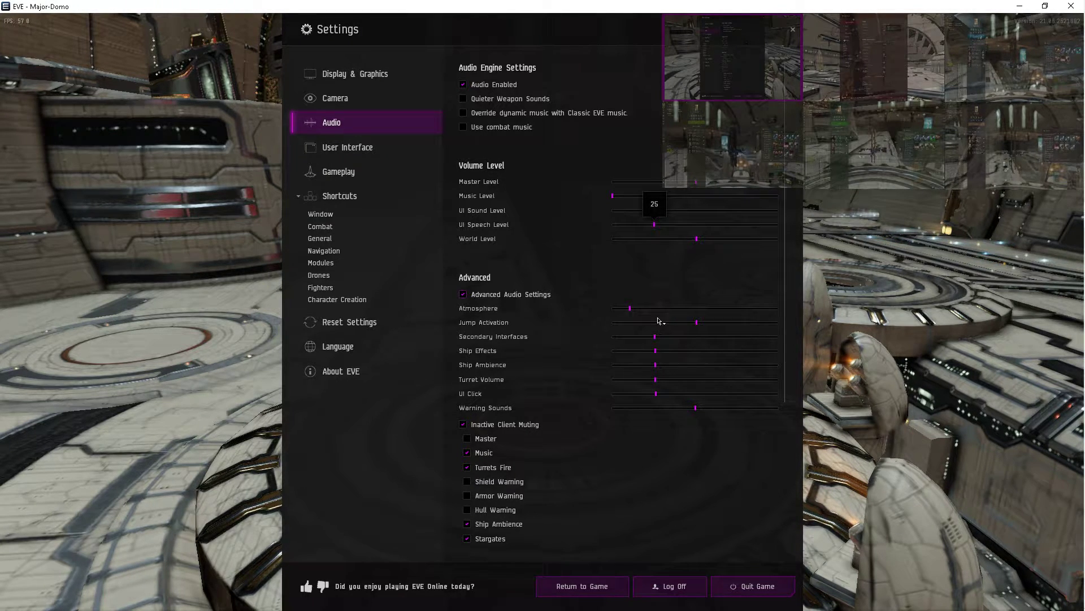
mouse_move(521, 177)
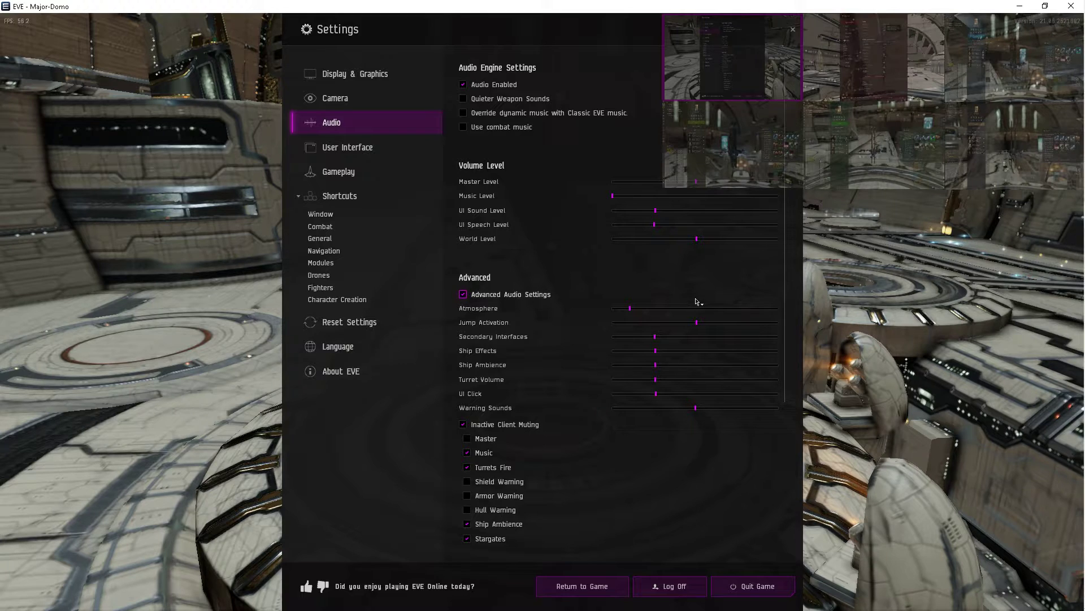
scroll("down", 3)
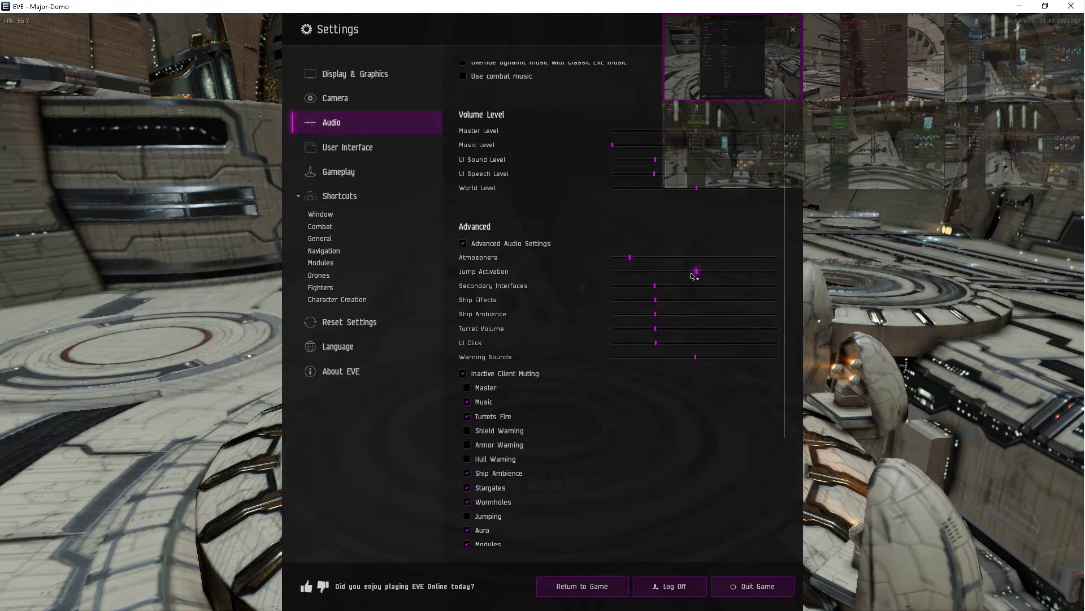
scroll("down", 3)
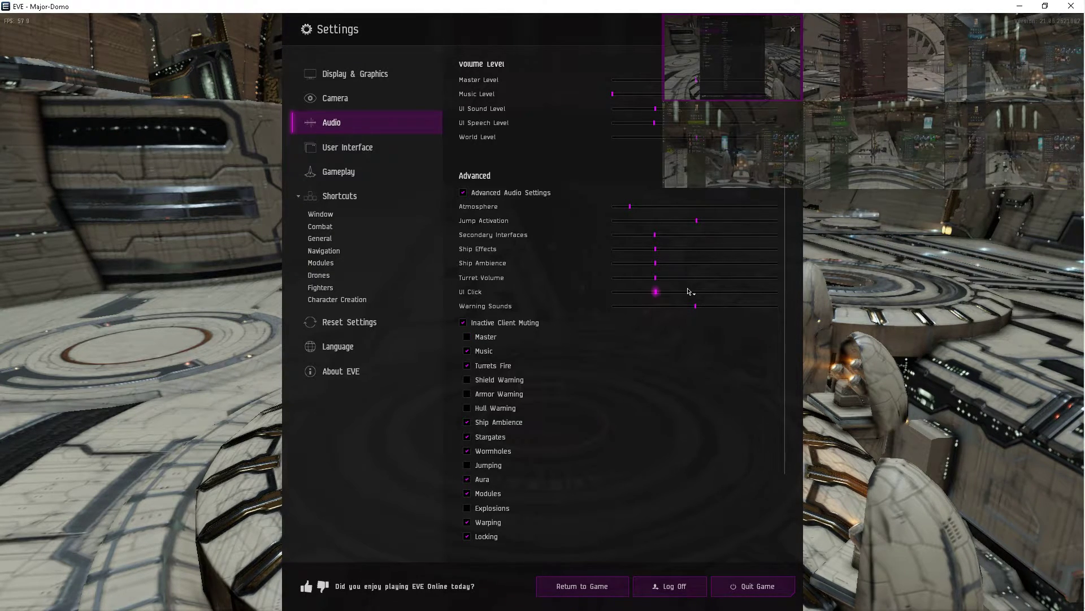
Reach the Inactive Client Muting checklist at the bottom of the Audio page.
left_click(466, 351)
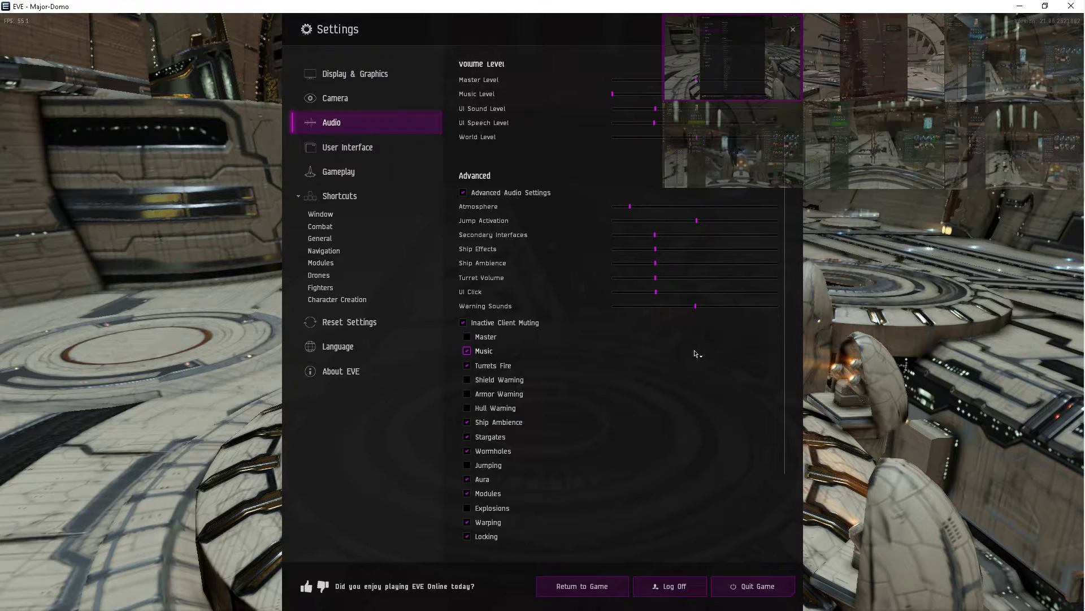
scroll("down", 3)
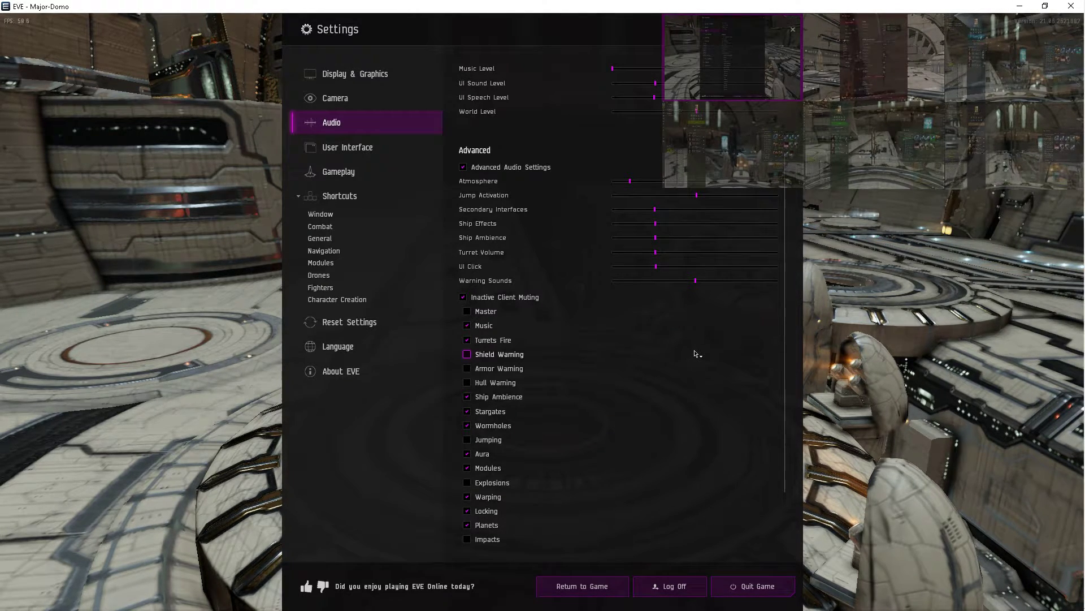
scroll("down", 3)
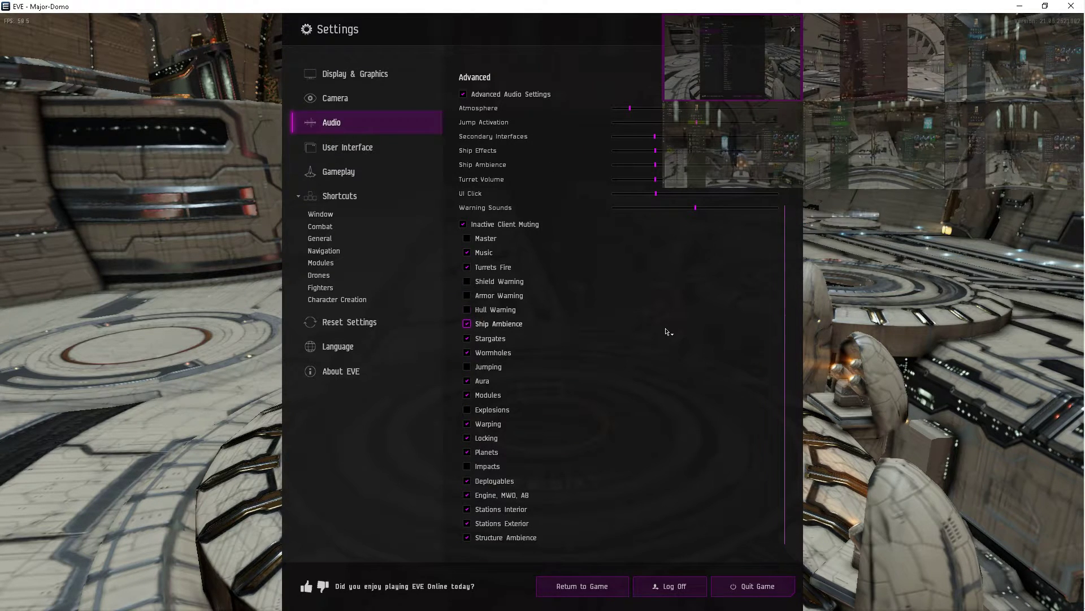
Compare inactive-client muting between clients, landing on the red client's Audio settings.
left_click(468, 252)
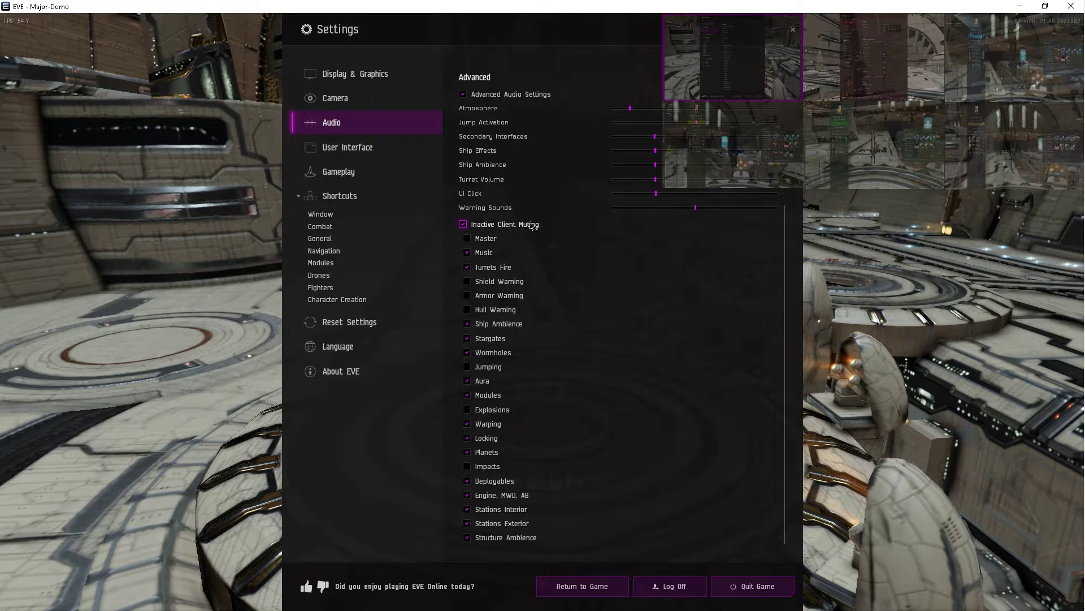
left_click(355, 74)
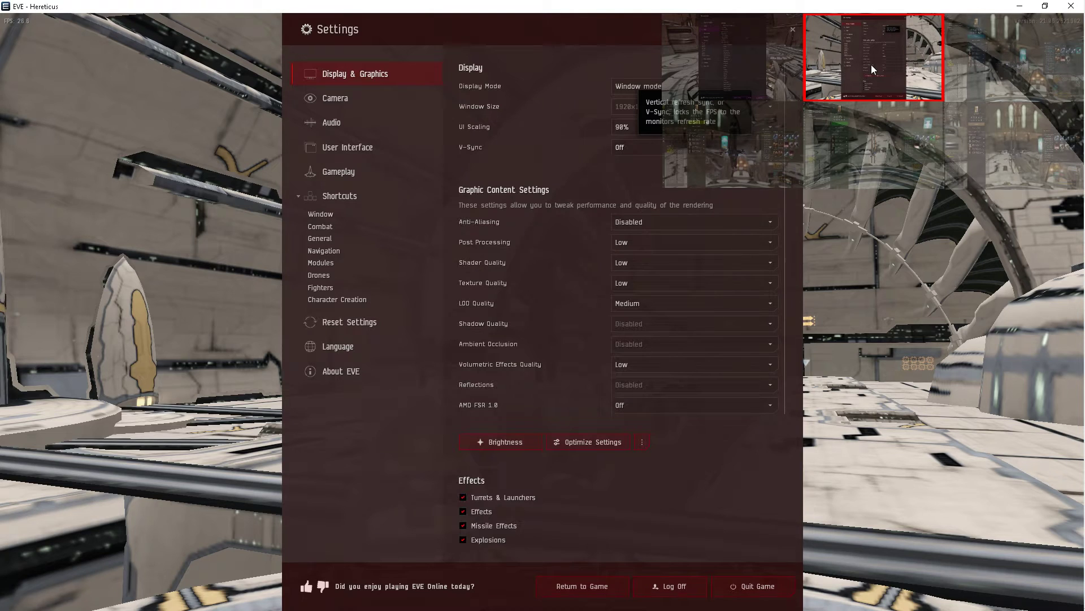
left_click(331, 122)
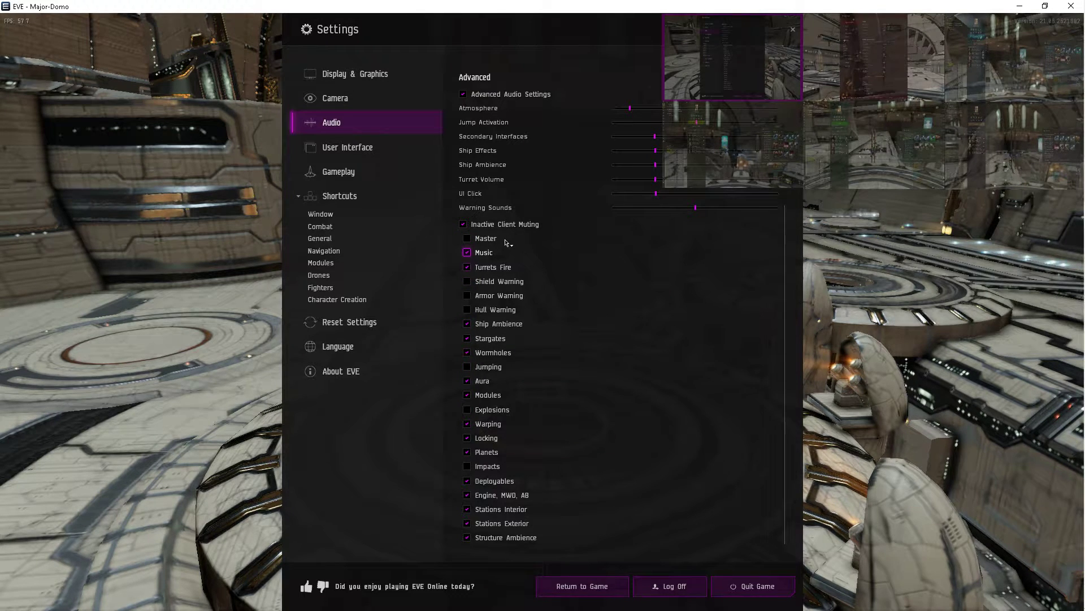
left_click(355, 74)
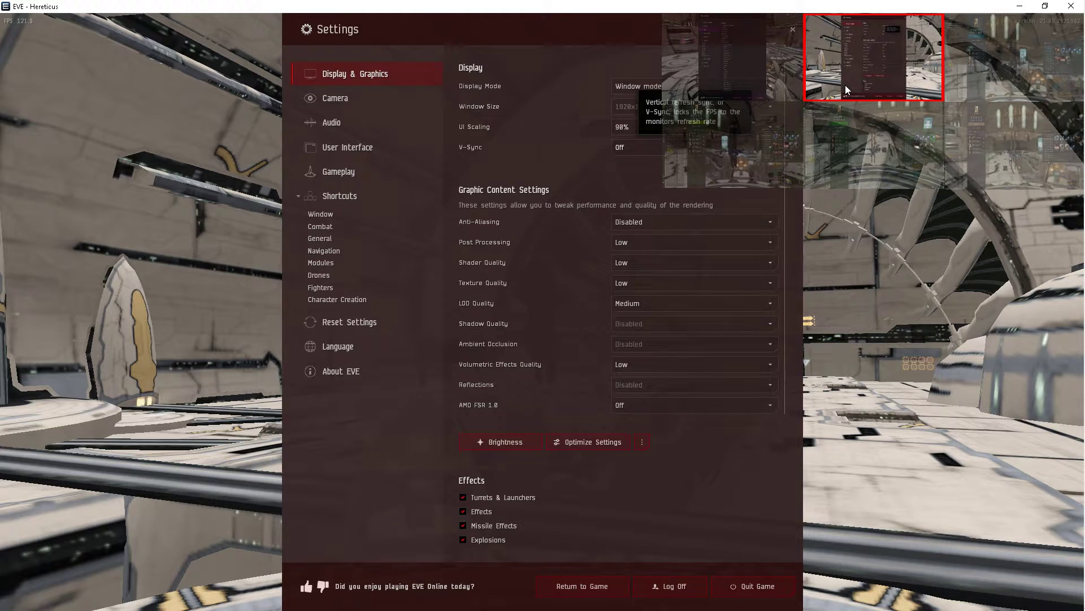
left_click(331, 123)
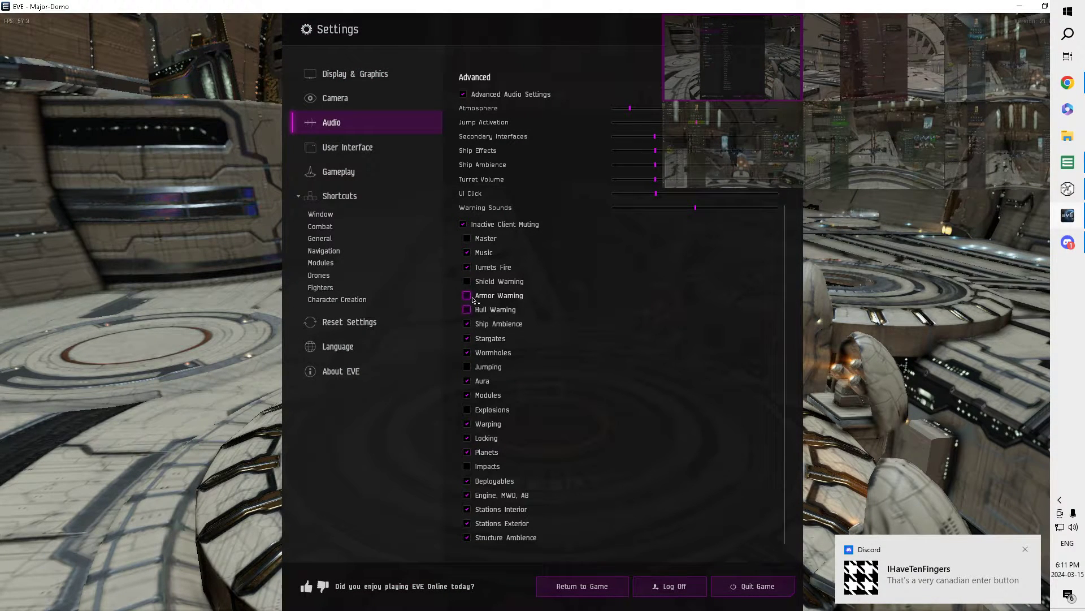
left_click(354, 73)
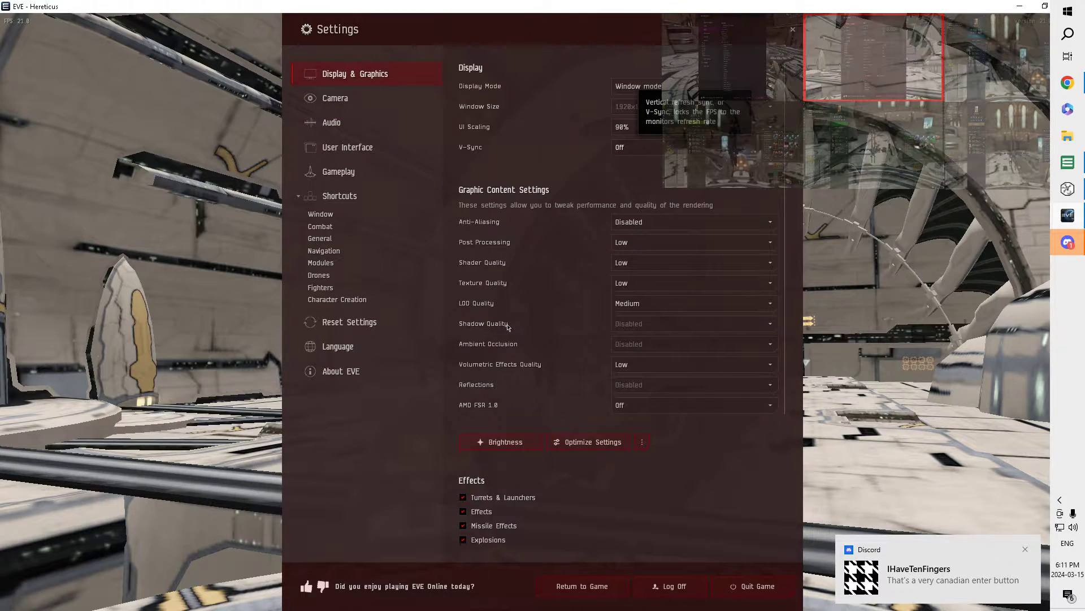
scroll("down", 3)
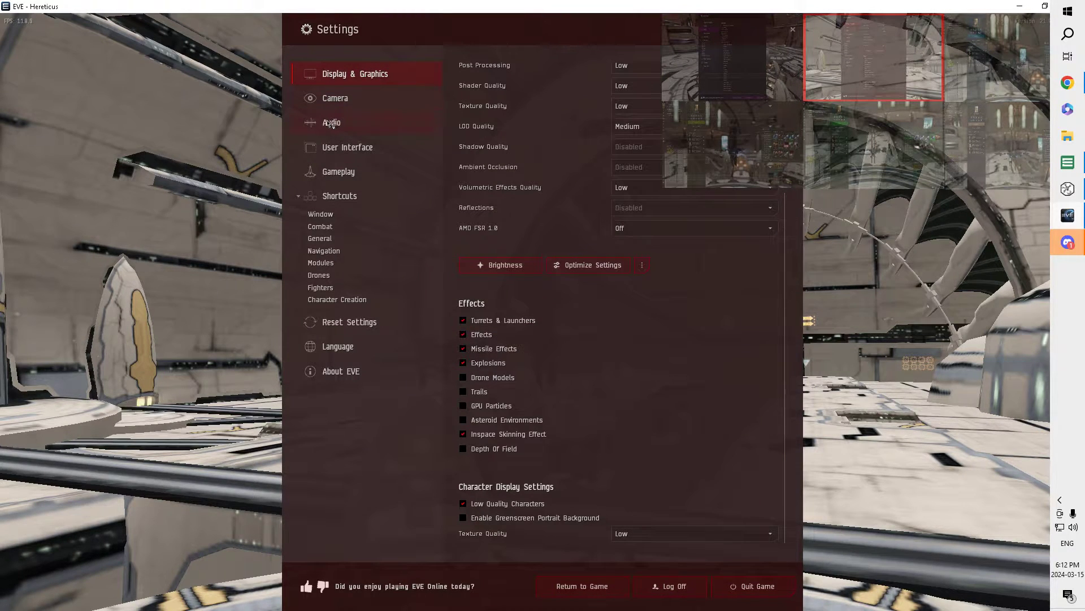
left_click(332, 122)
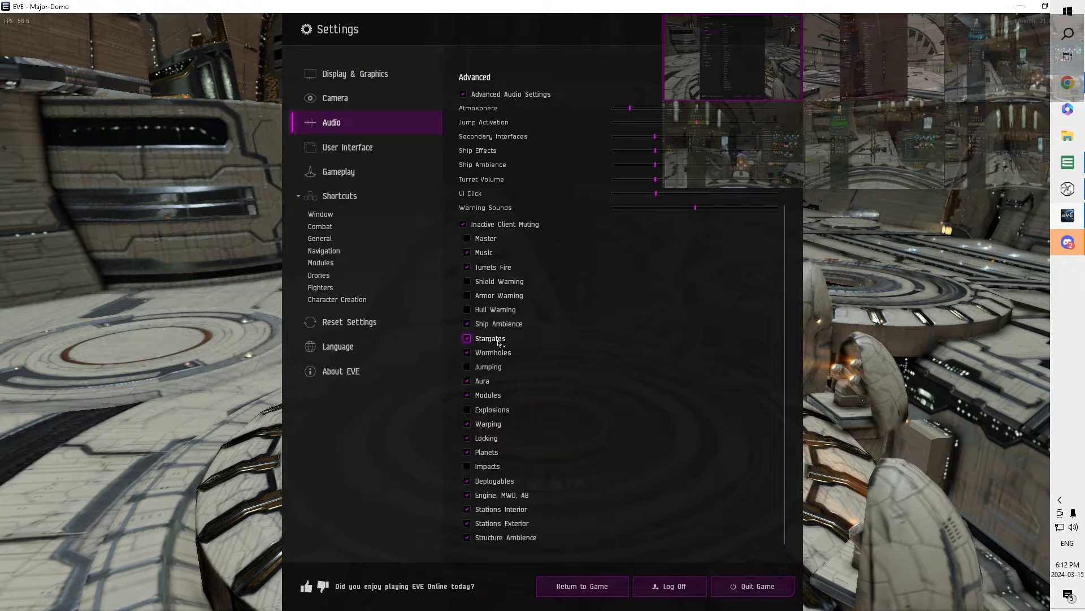
Mute stargate sounds while inactive, leaving impacts and explosions unmuted.
left_click(467, 367)
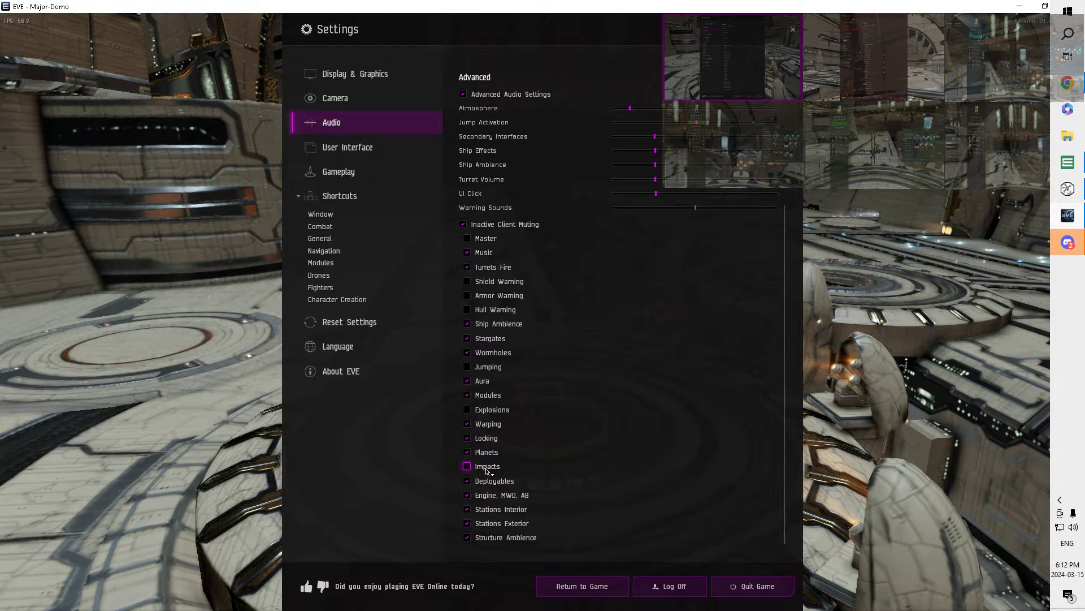
mouse_move(498, 423)
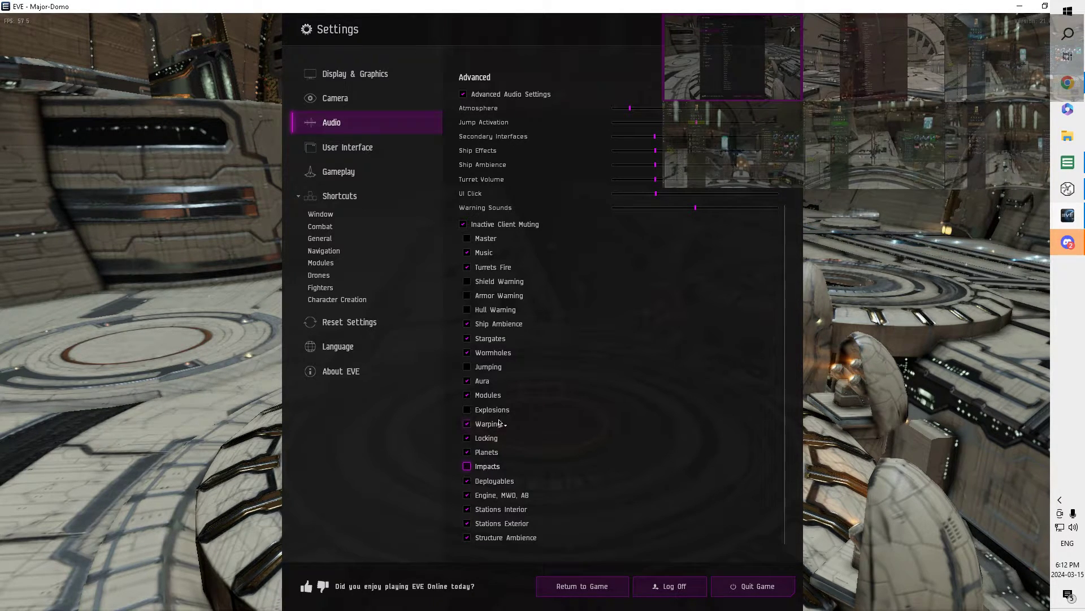
left_click(467, 410)
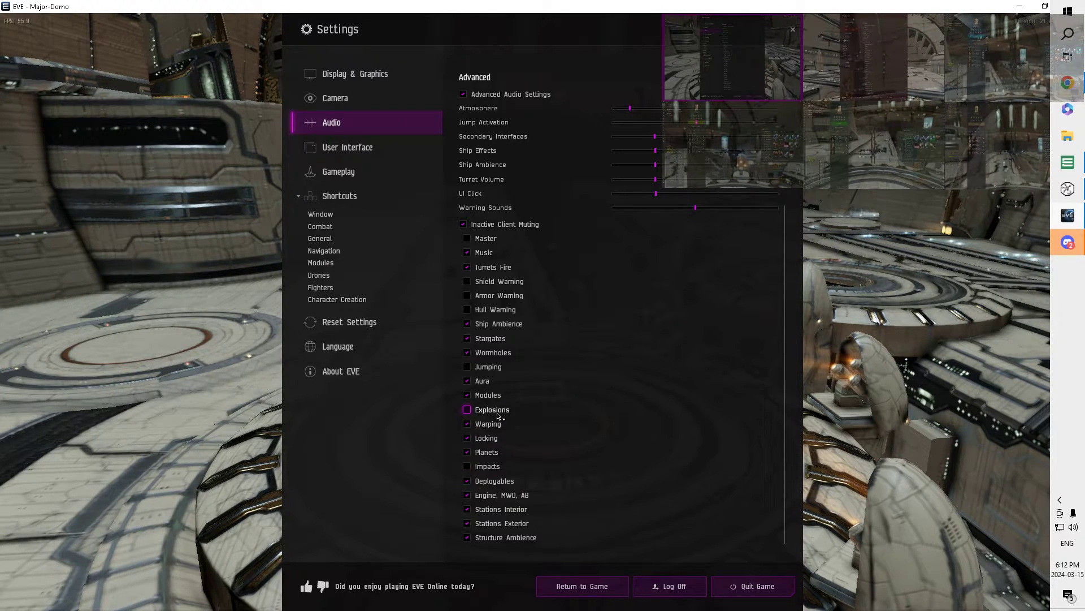
left_click(466, 409)
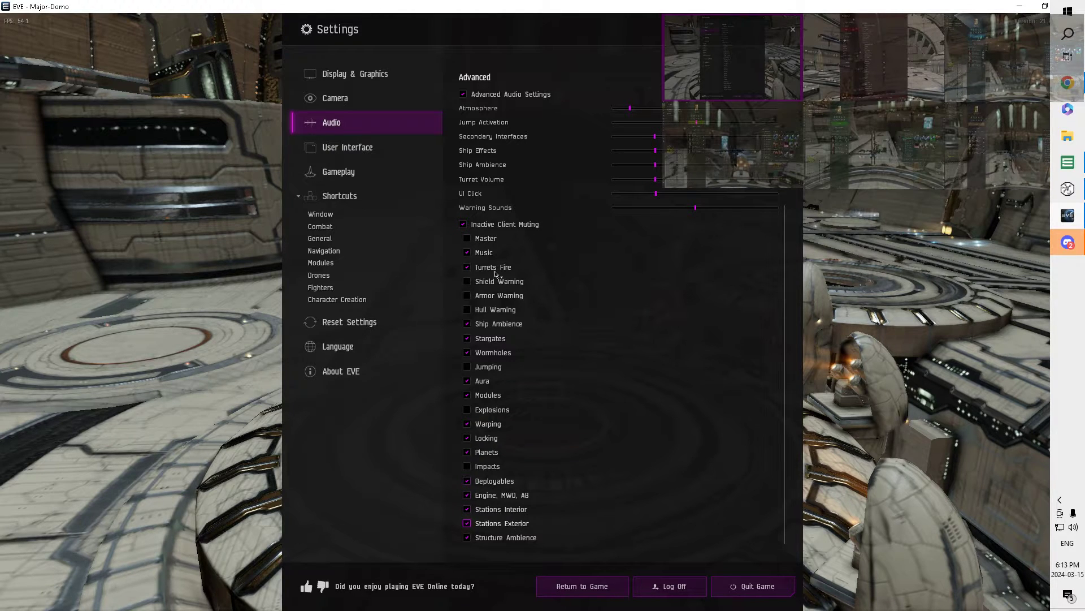
Show the Shortcuts > Window list of commands and their key bindings.
scroll("up", 3)
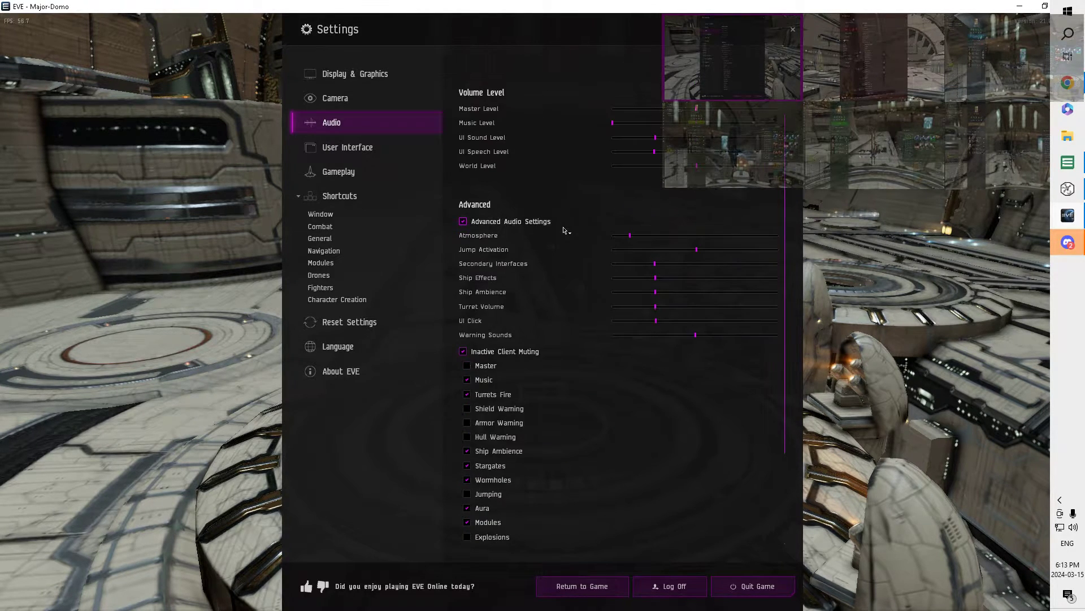
scroll("up", 3)
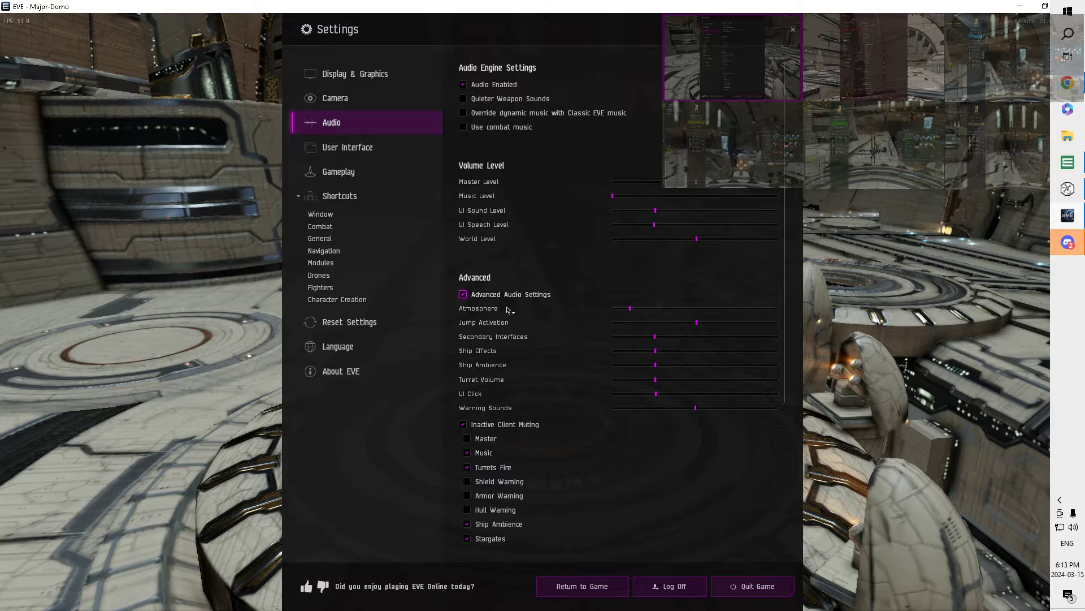
mouse_move(503, 361)
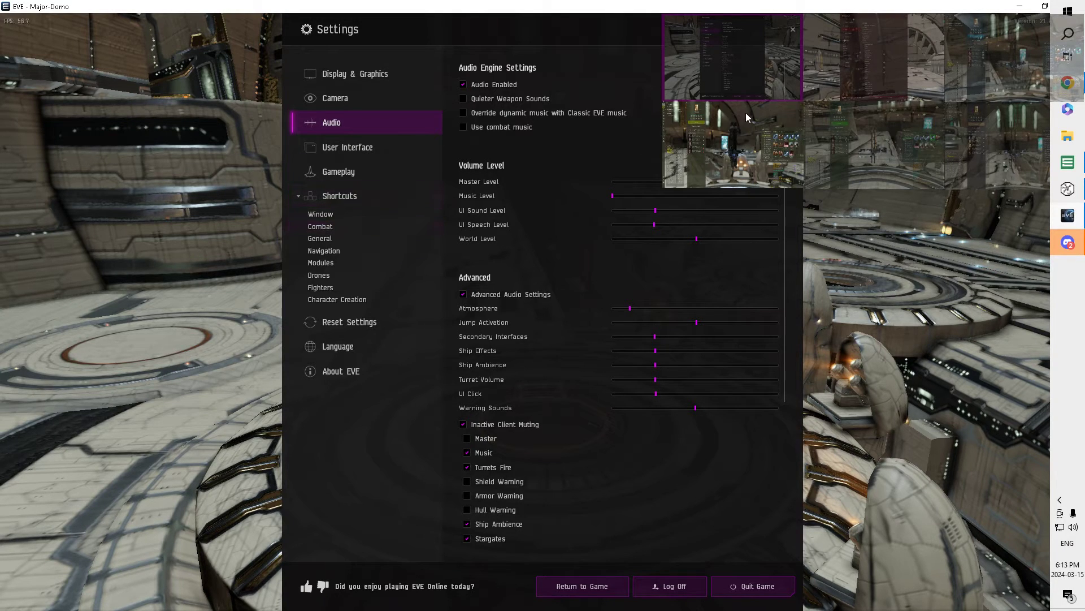
left_click(321, 213)
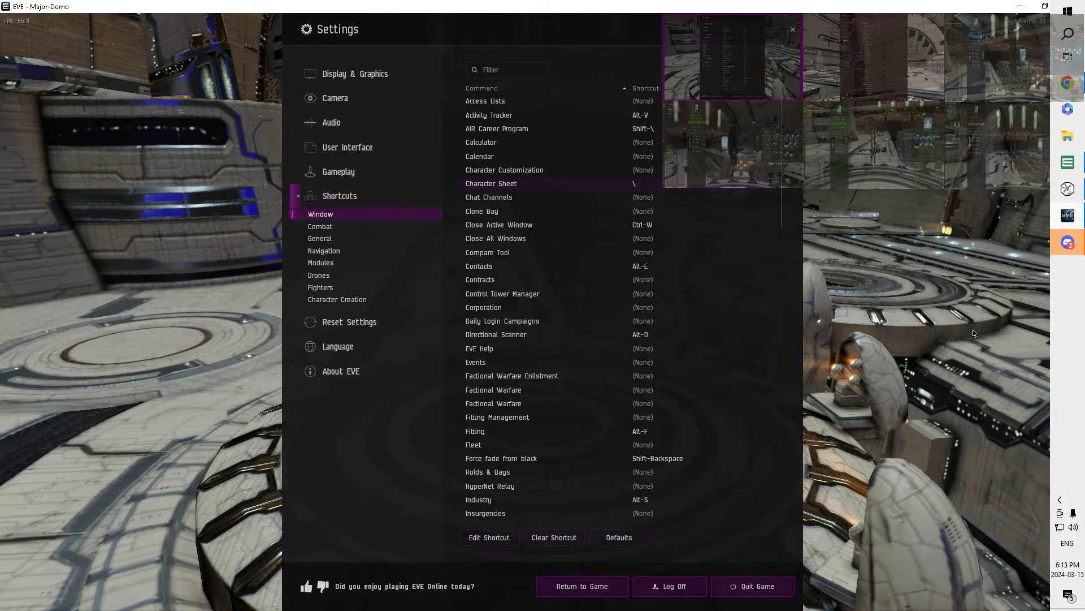
mouse_move(413, 185)
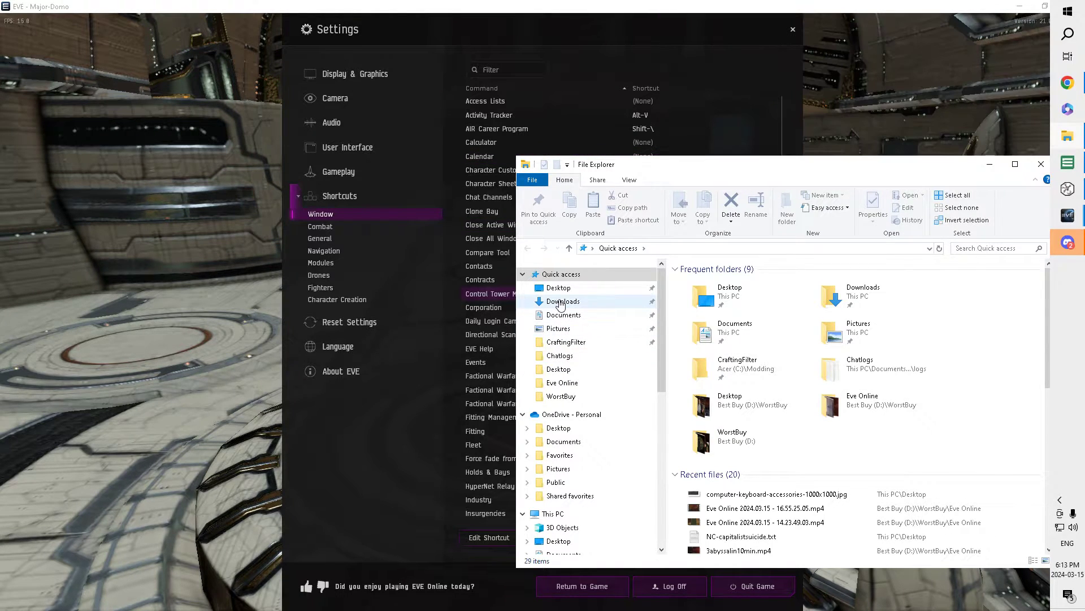
View the annotated keyboard hotkey .jpg from the Desktop in Photos, then close it.
left_click(558, 287)
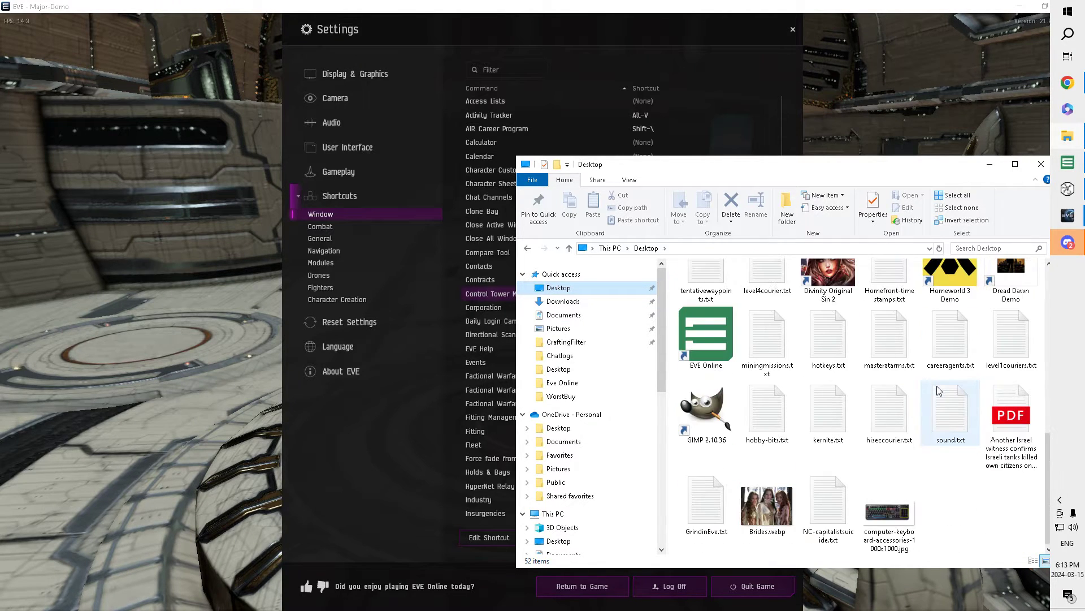
left_click(889, 512)
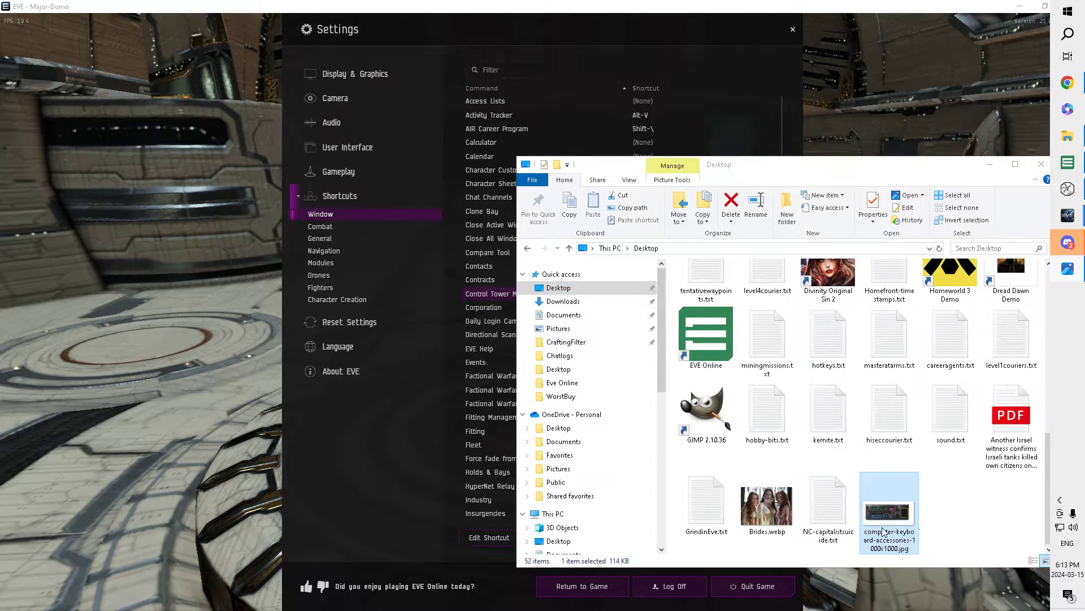
double_click(889, 512)
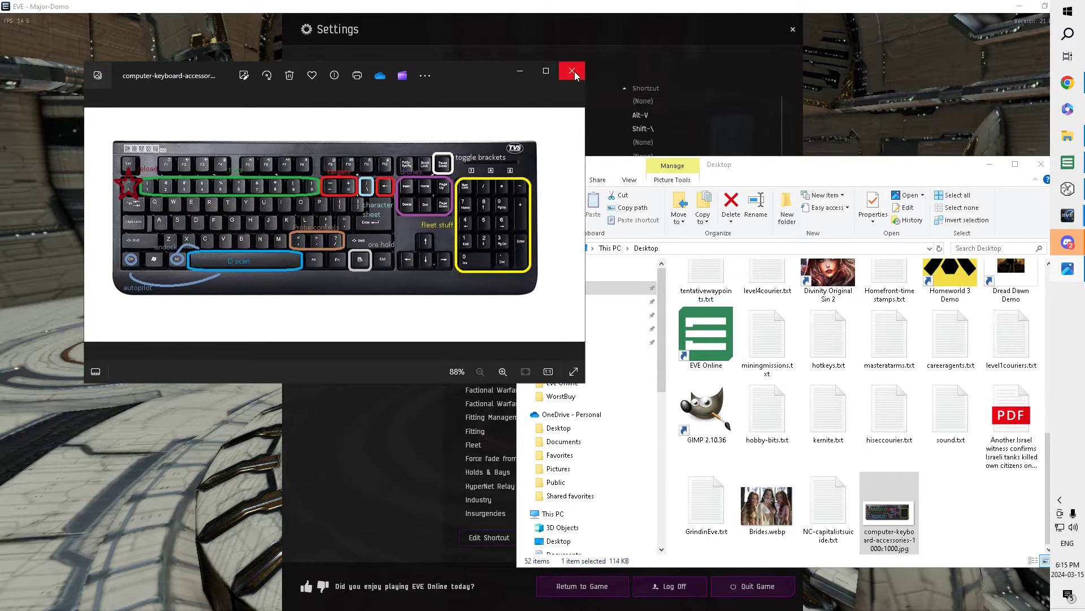
left_click(571, 71)
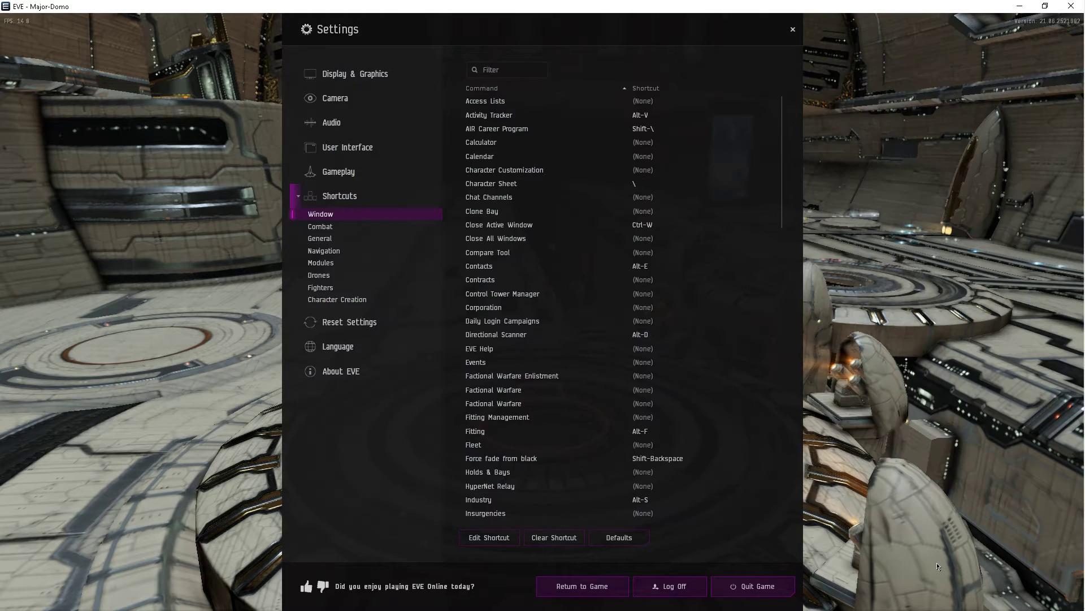
Browse through User Interface, Gameplay and Audio settings to reach the Camera settings.
left_click(346, 147)
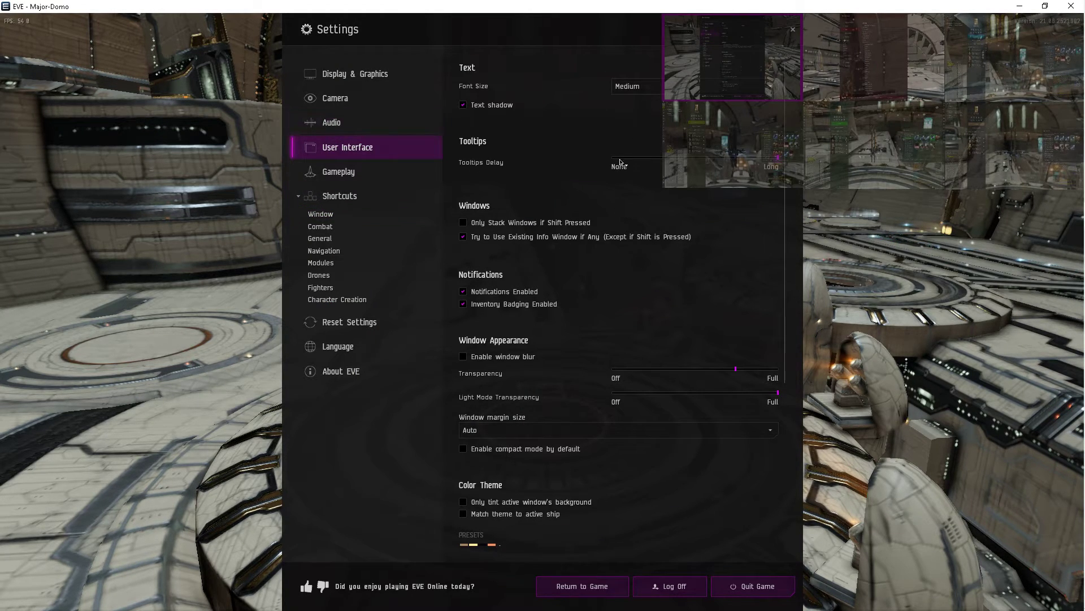
left_click(339, 171)
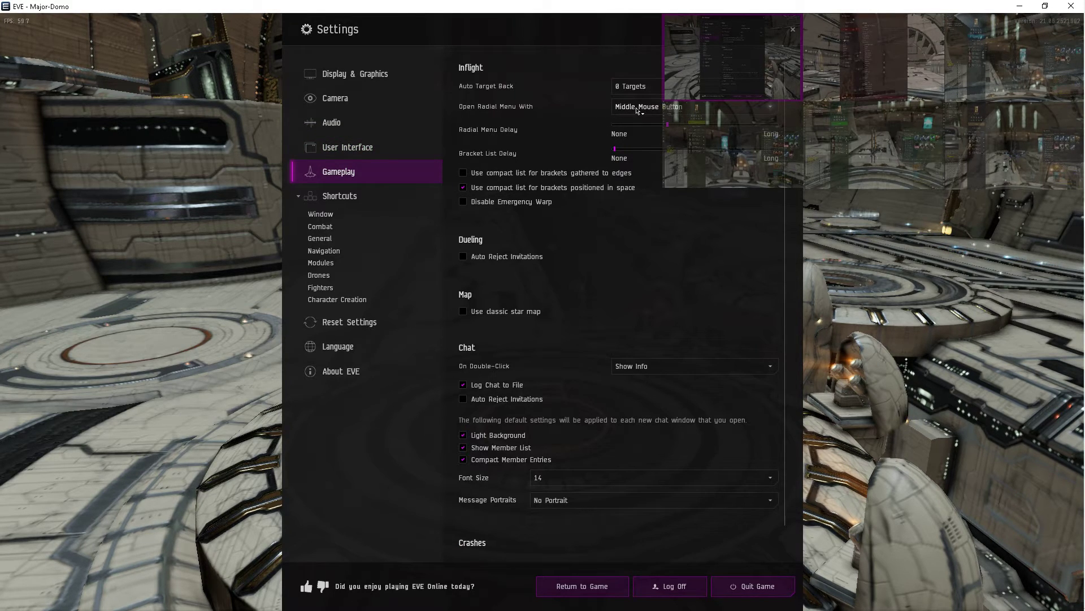
left_click(331, 122)
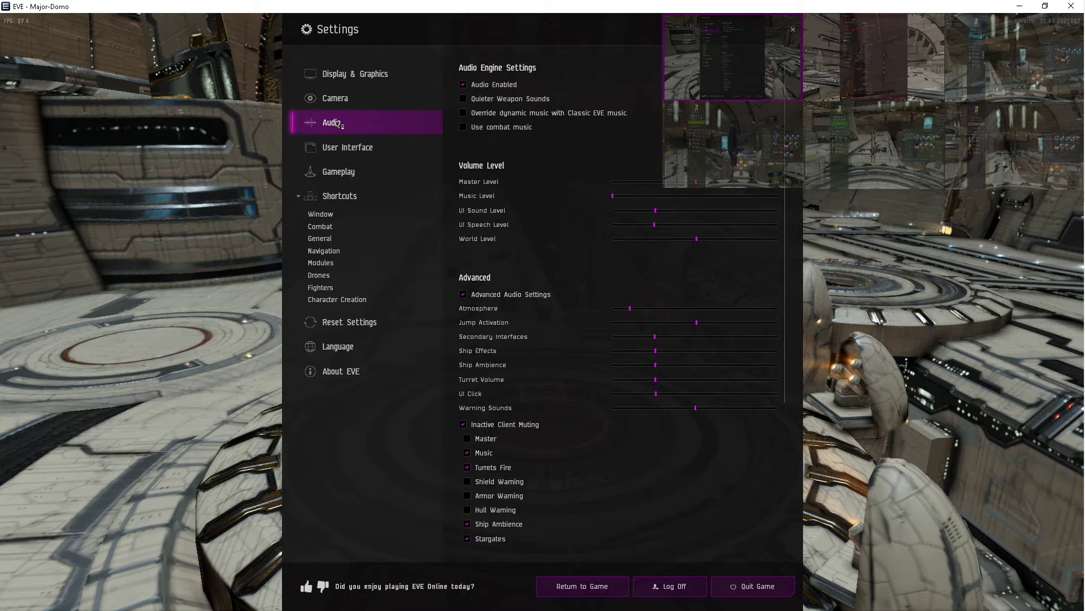
left_click(335, 98)
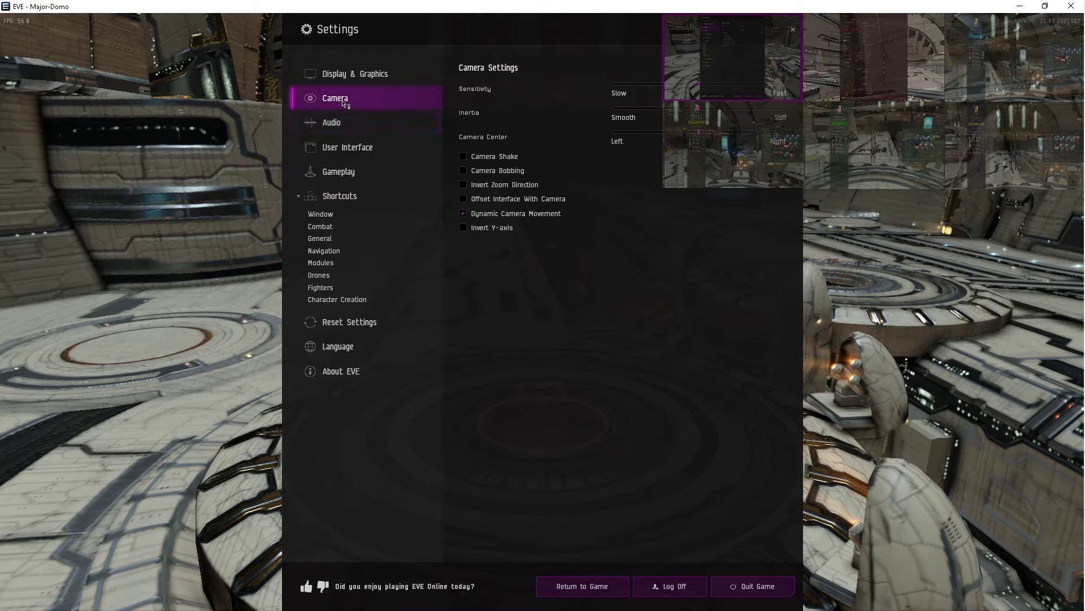
Toggle Dynamic Camera Movement off and back on, leaving it enabled.
left_click(463, 215)
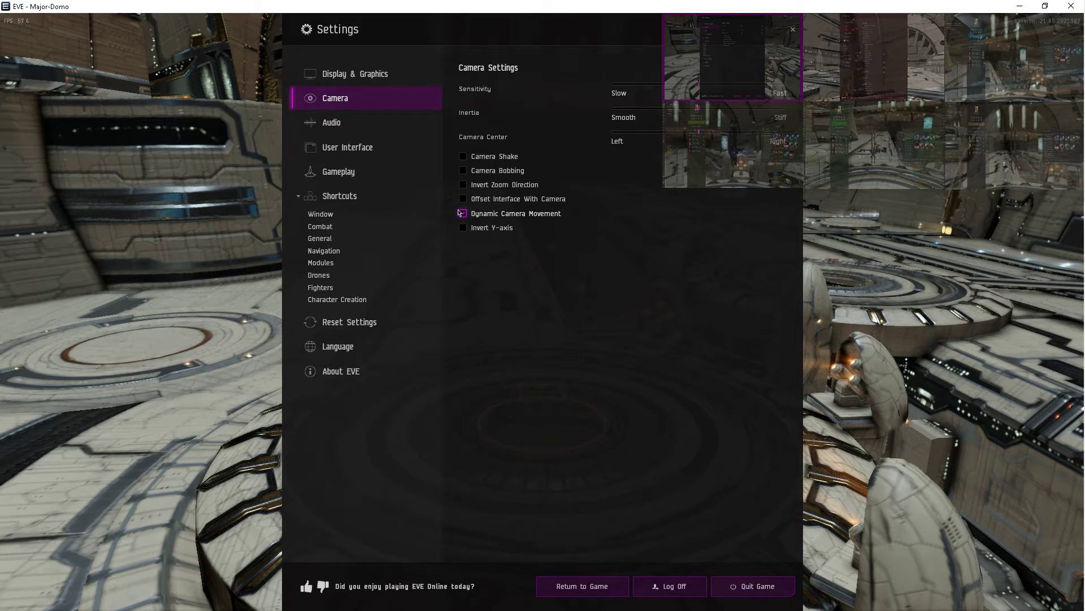
left_click(463, 213)
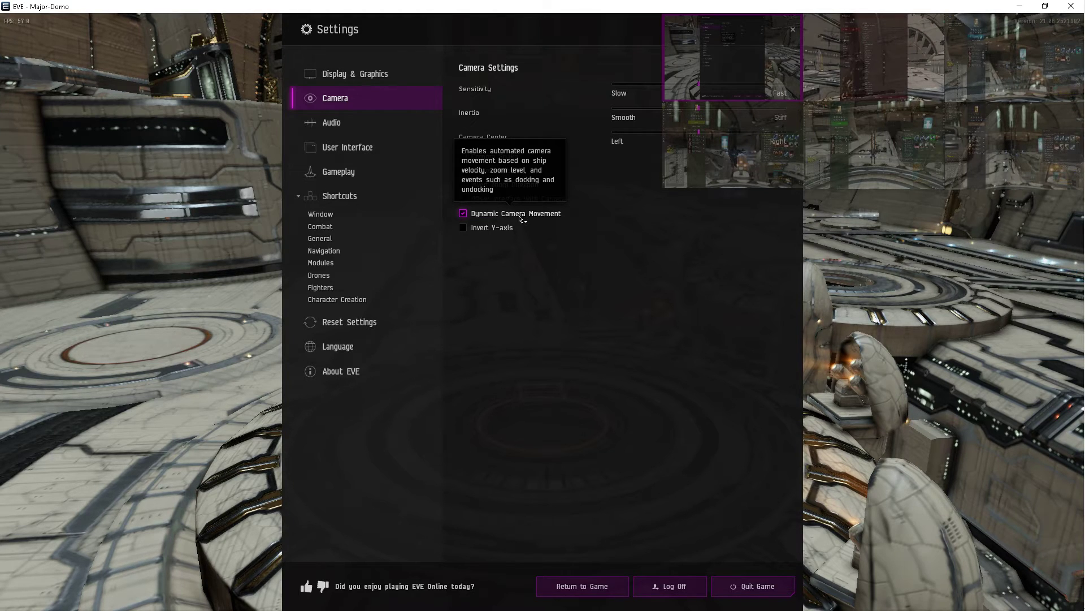
mouse_move(354, 74)
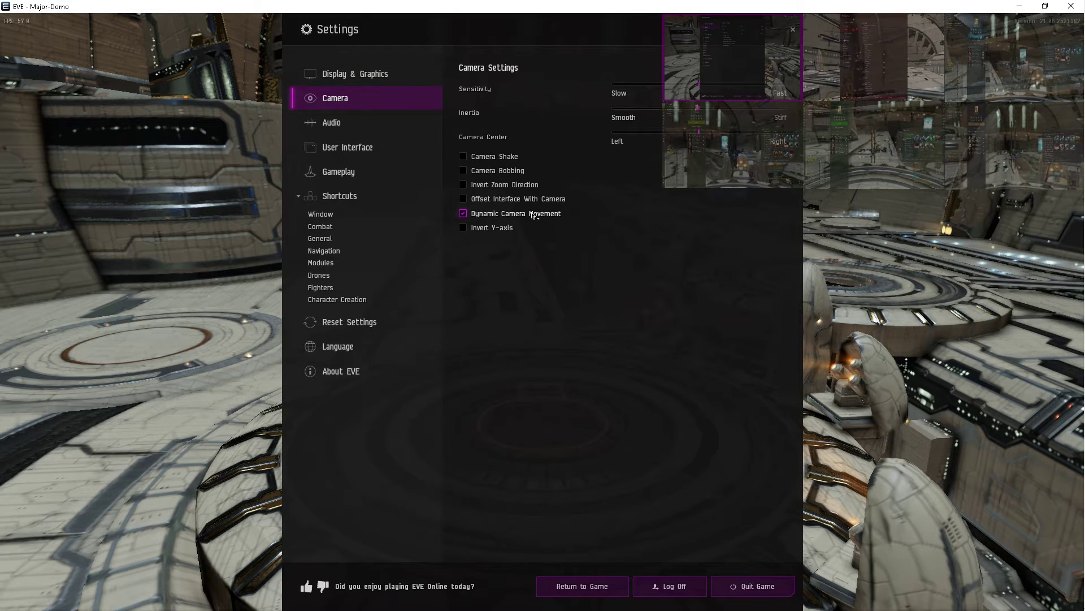
mouse_move(516, 213)
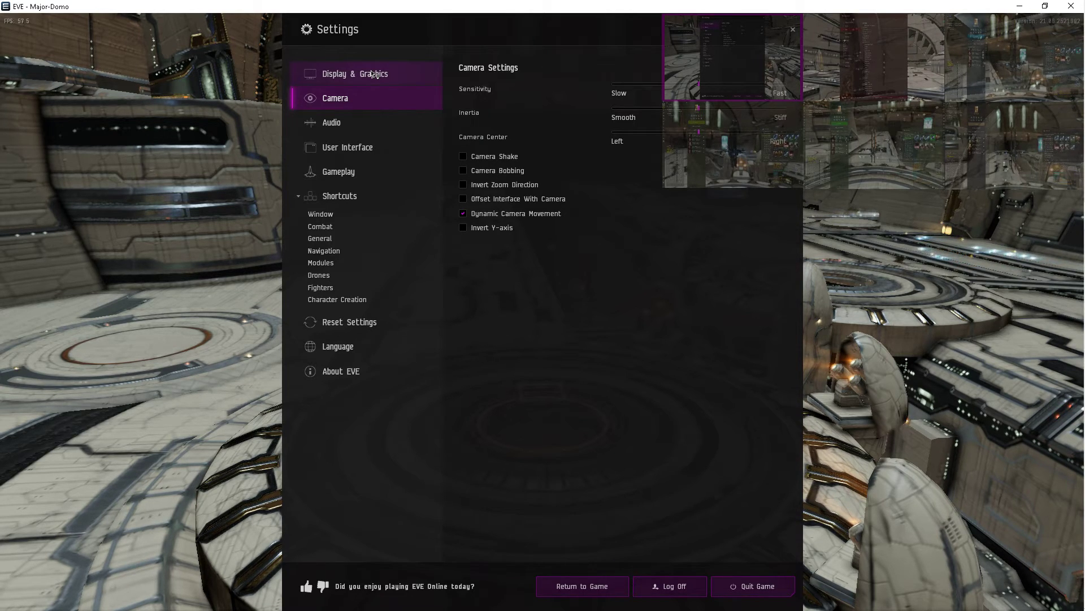
View the Brightness adjustment under Display & Graphics and cancel it without saving.
left_click(355, 73)
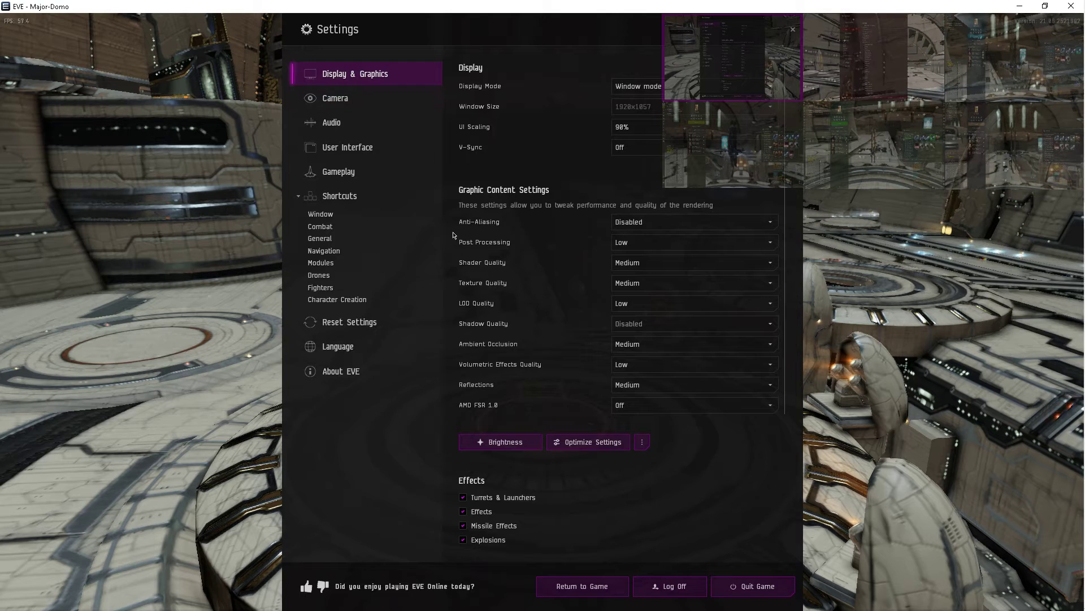
scroll("down", 3)
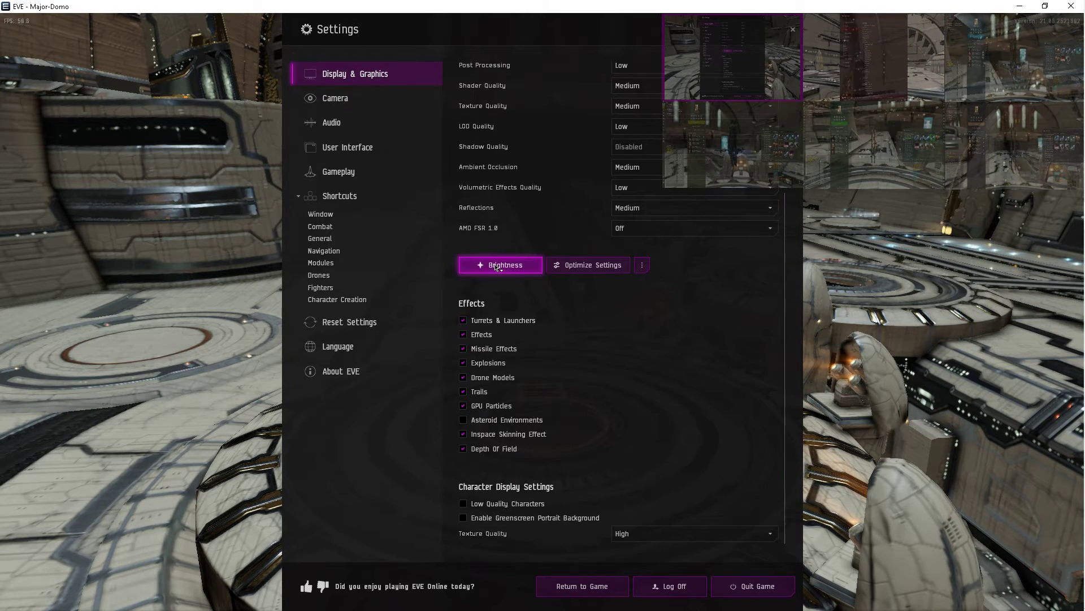
left_click(500, 264)
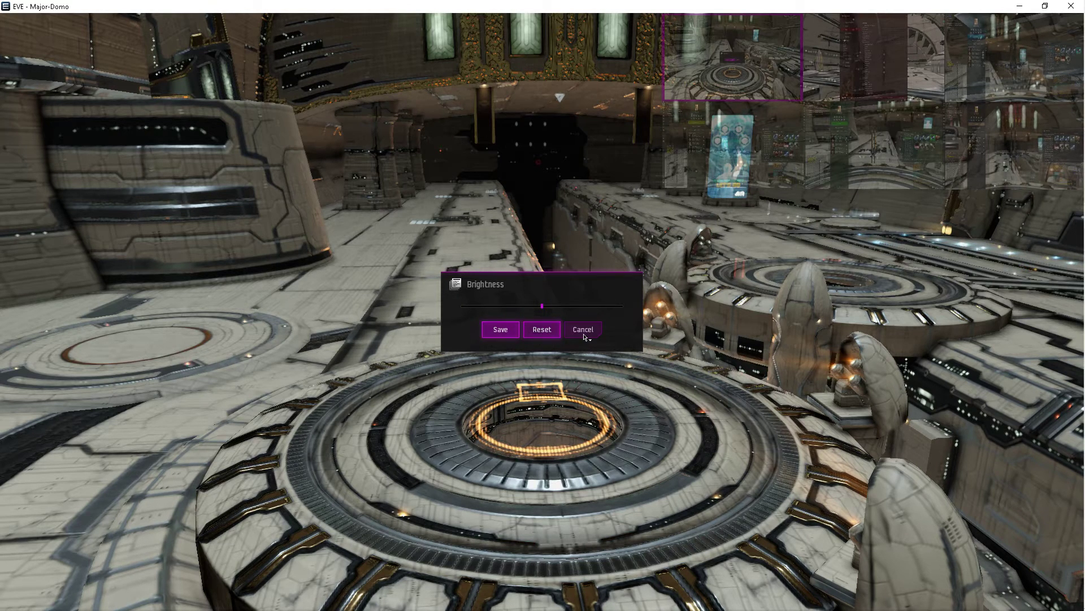
left_click(582, 329)
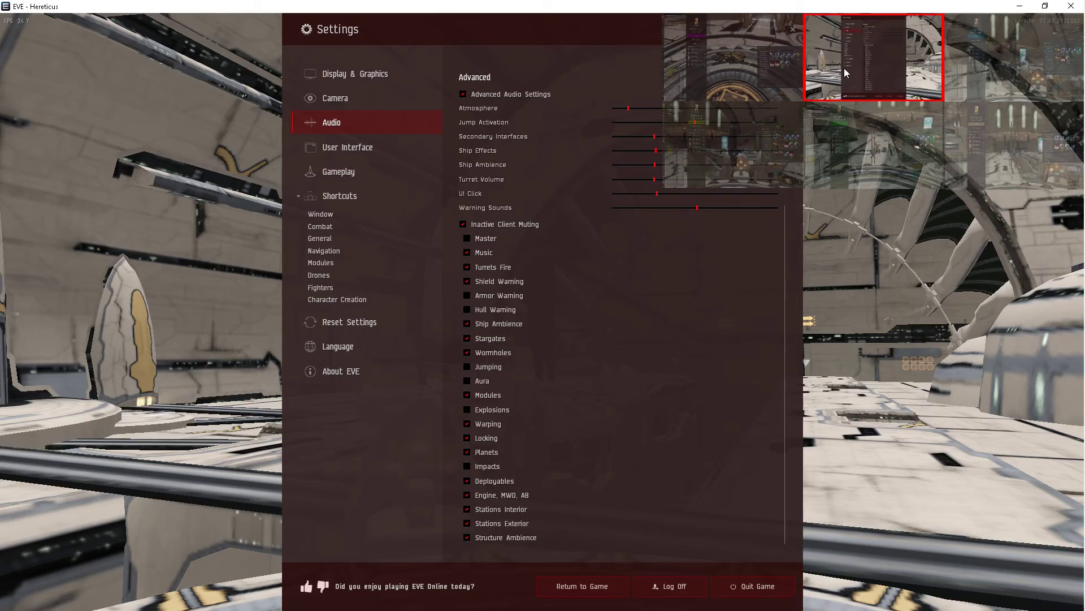
Launch the DirectX Diagnostic Tool from Windows Search with 'dxdiag'.
left_click(581, 586)
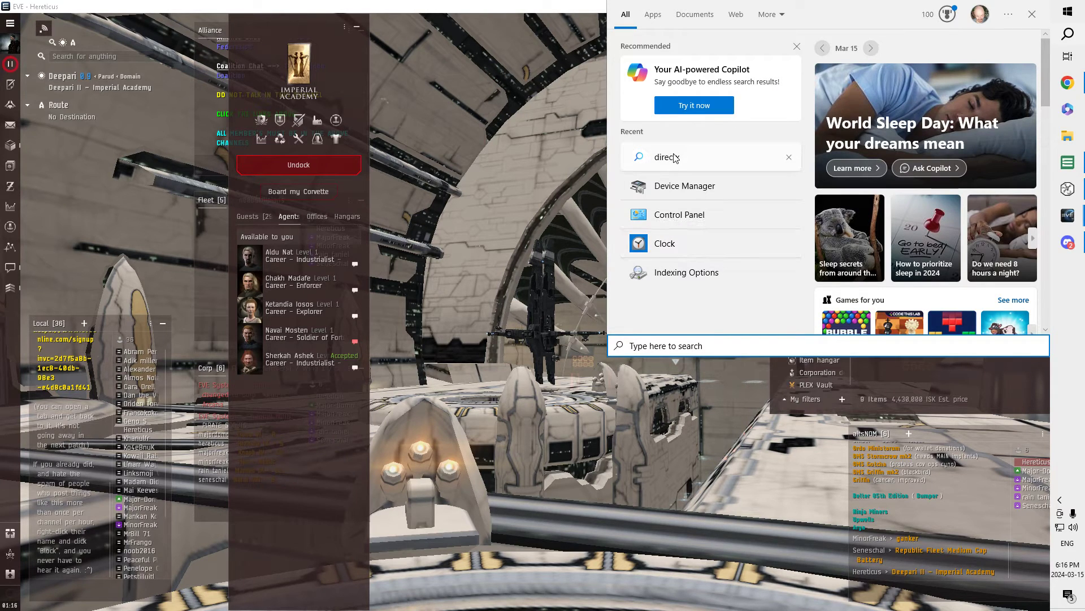
type("discord")
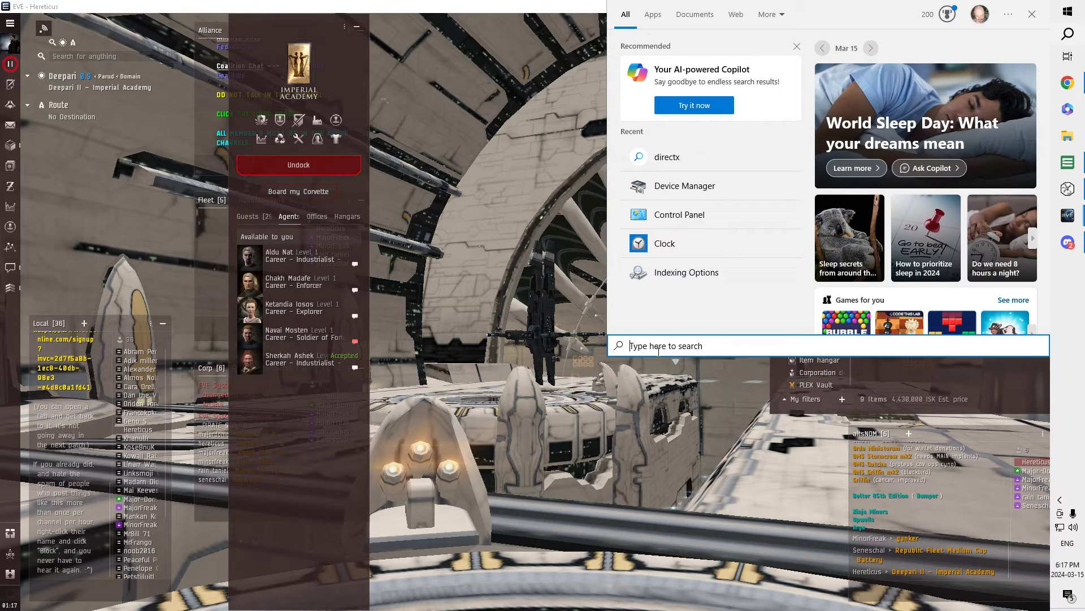
type("dxdiag")
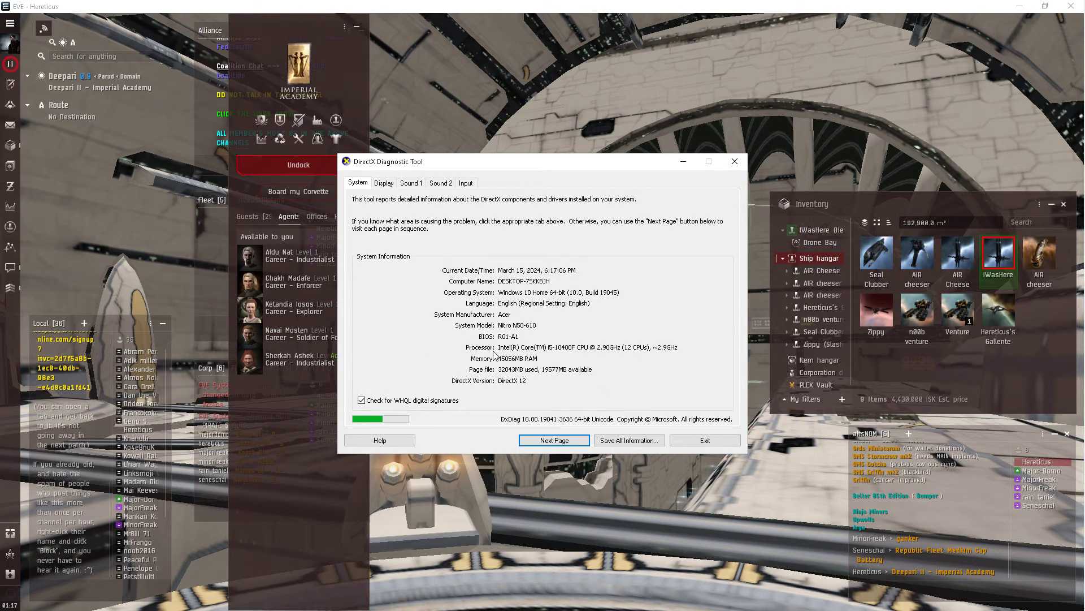
Review the GeForce GTX 1650 details on the Display tab, then exit DxDiag.
left_click(383, 182)
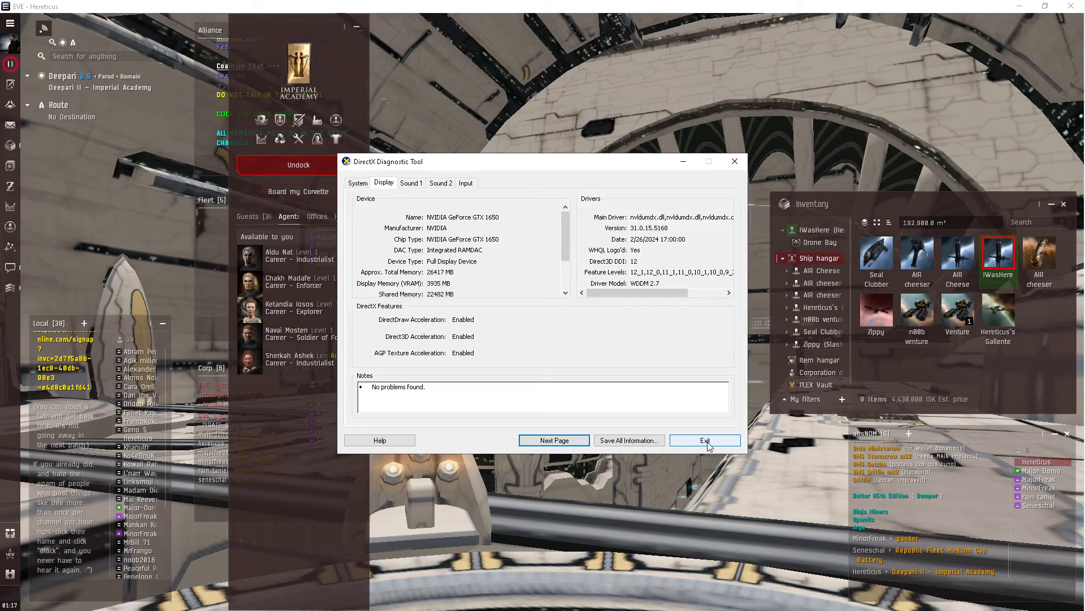
left_click(703, 440)
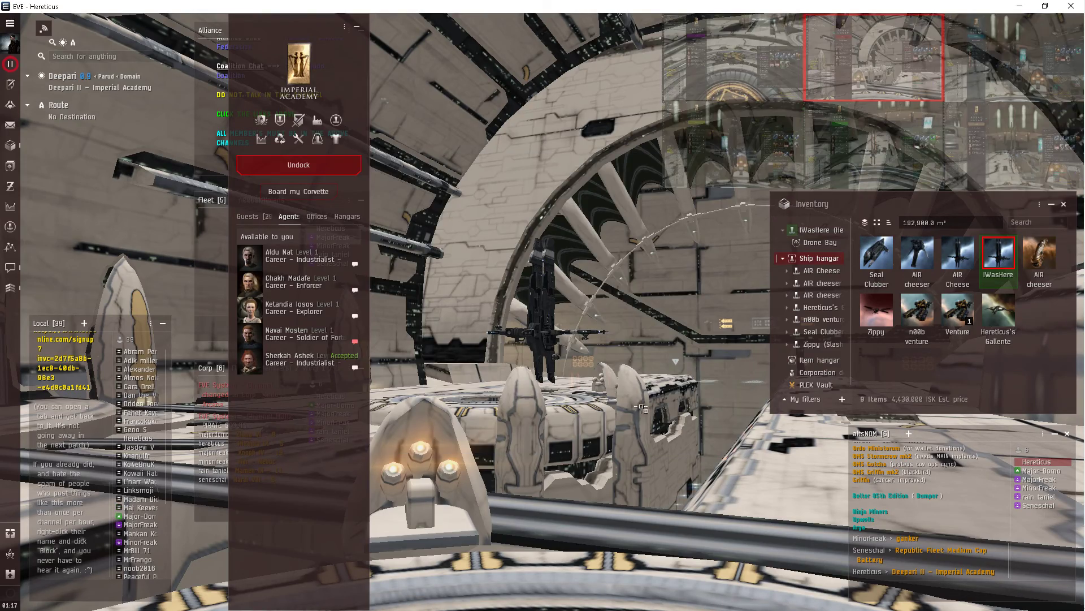